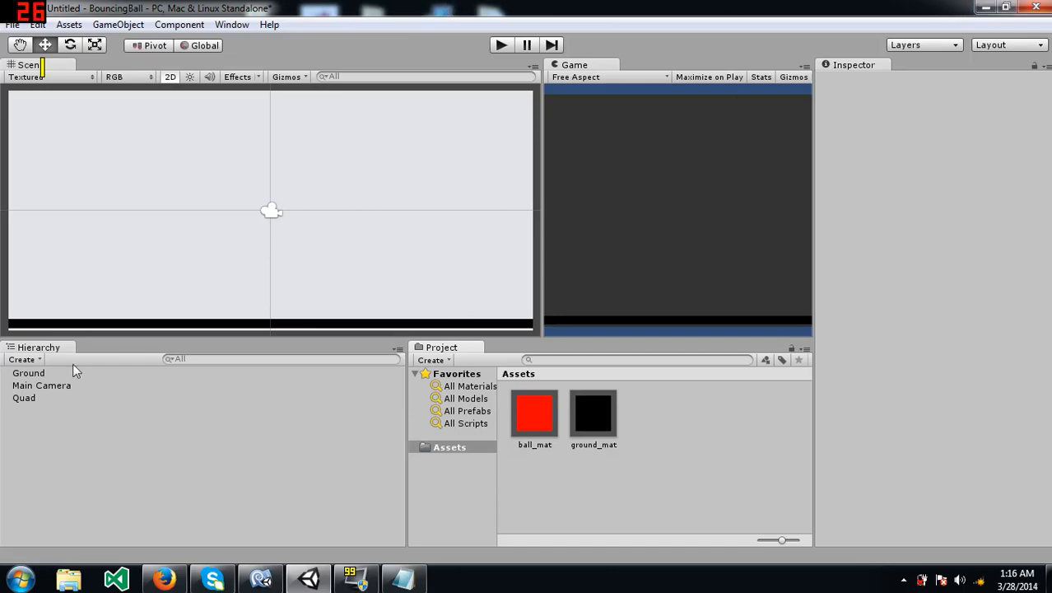
# - Review the Quad, Ground and ground_mat, then add a Sphere to the scene
pyautogui.click(24, 397)
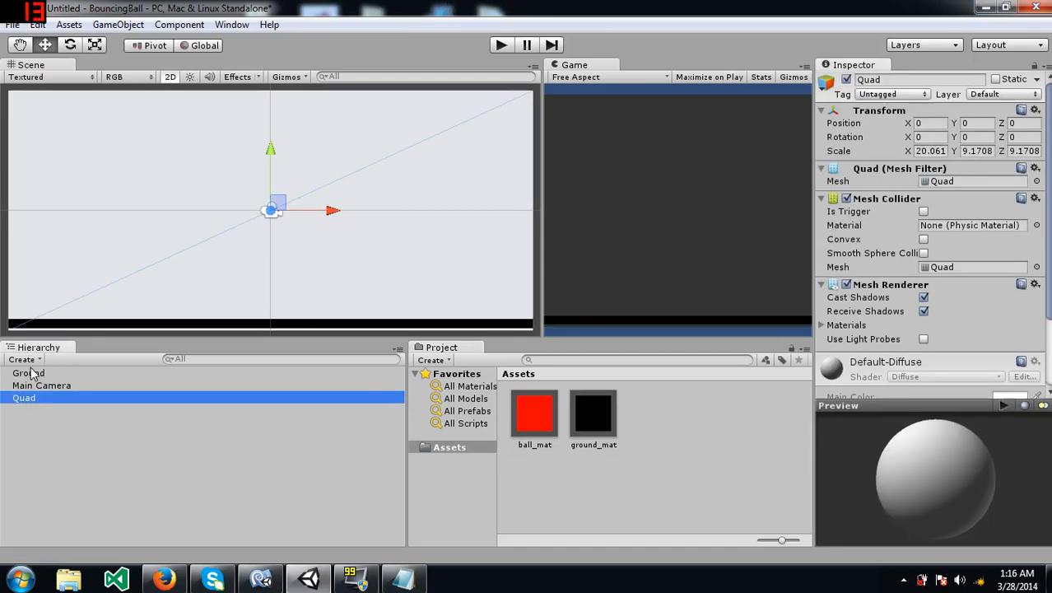
pyautogui.click(28, 373)
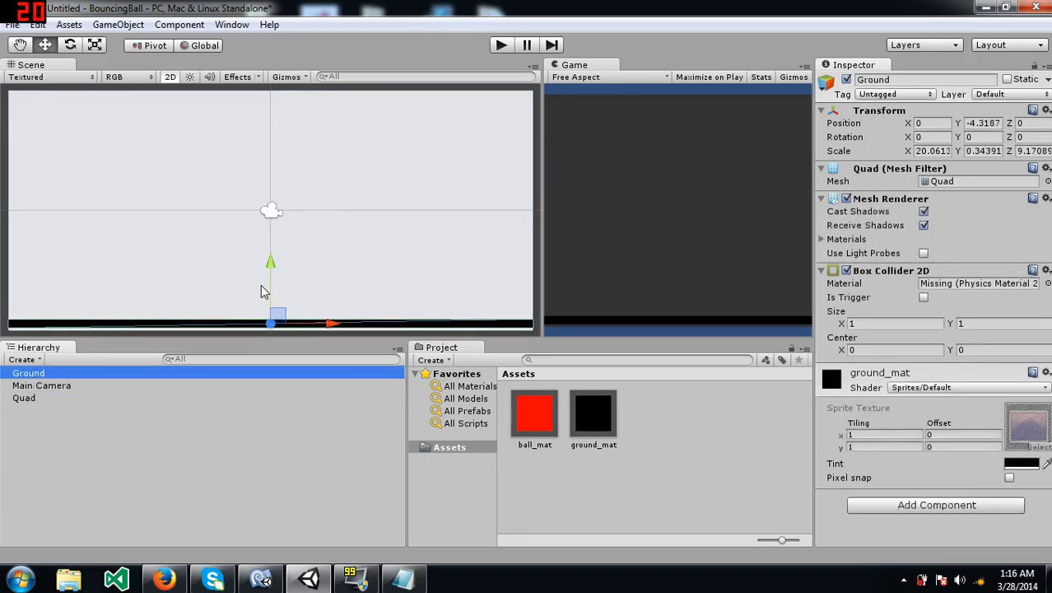
pyautogui.moveTo(97, 328)
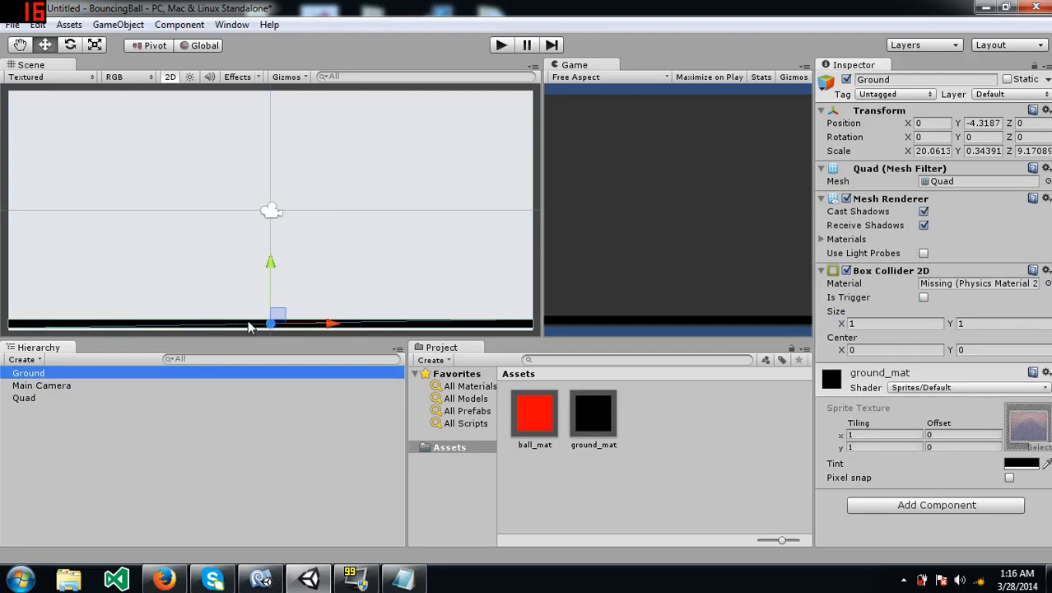
pyautogui.moveTo(272, 323)
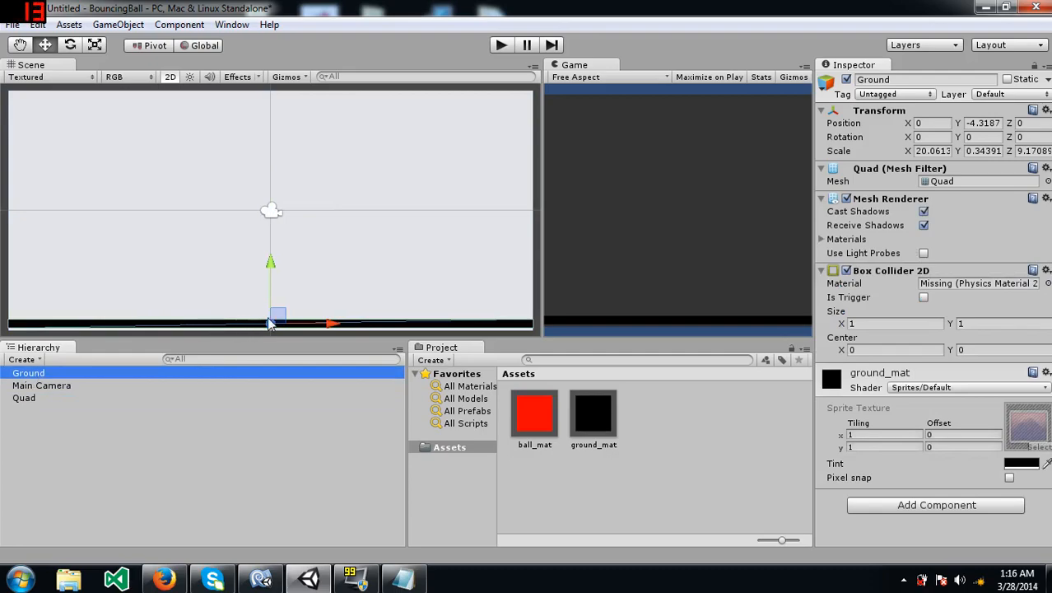
pyautogui.click(592, 411)
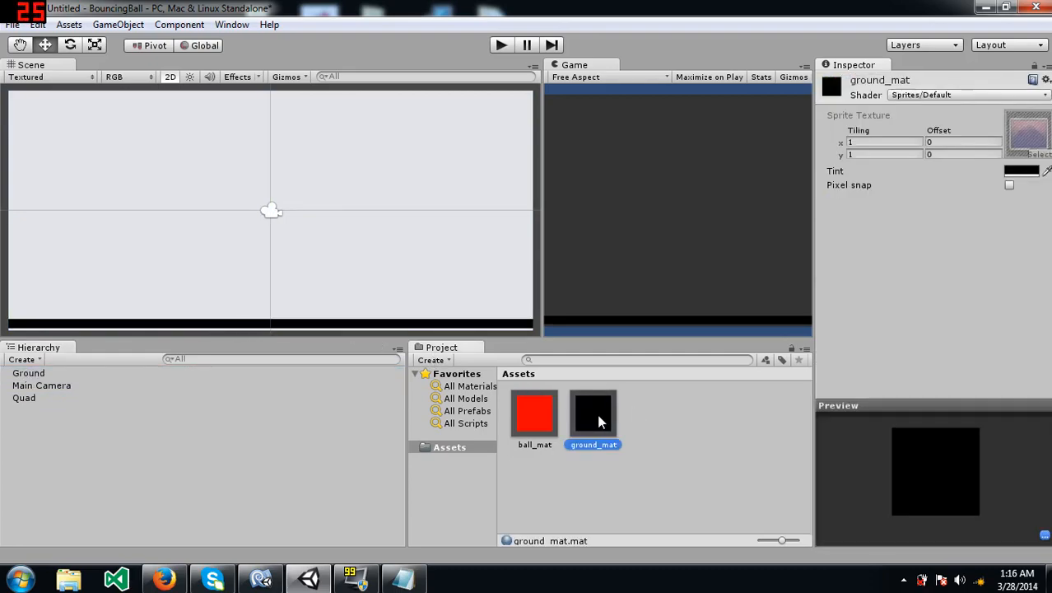
pyautogui.click(29, 373)
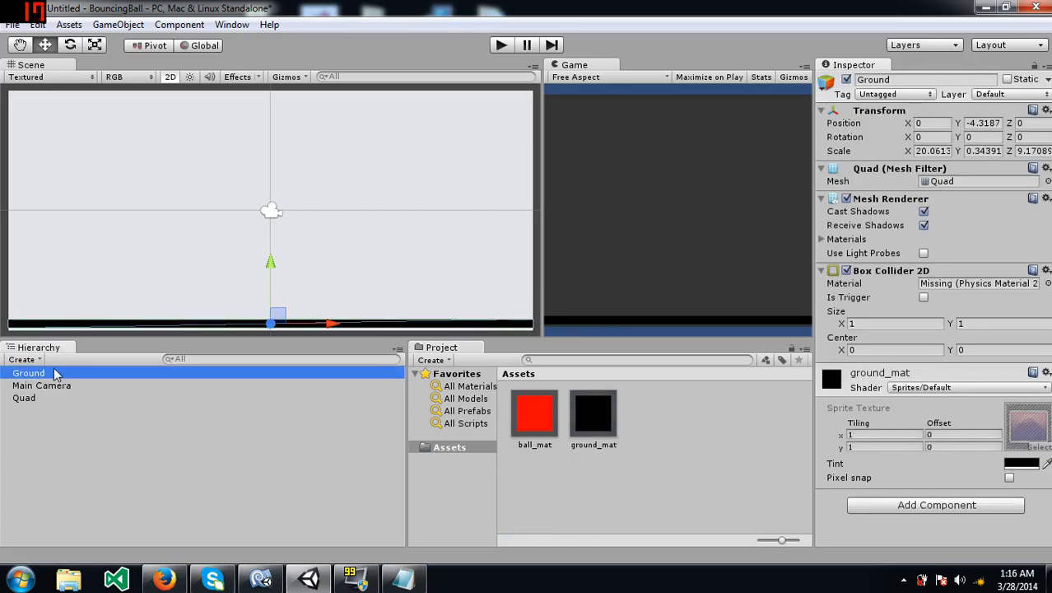
pyautogui.moveTo(66, 450)
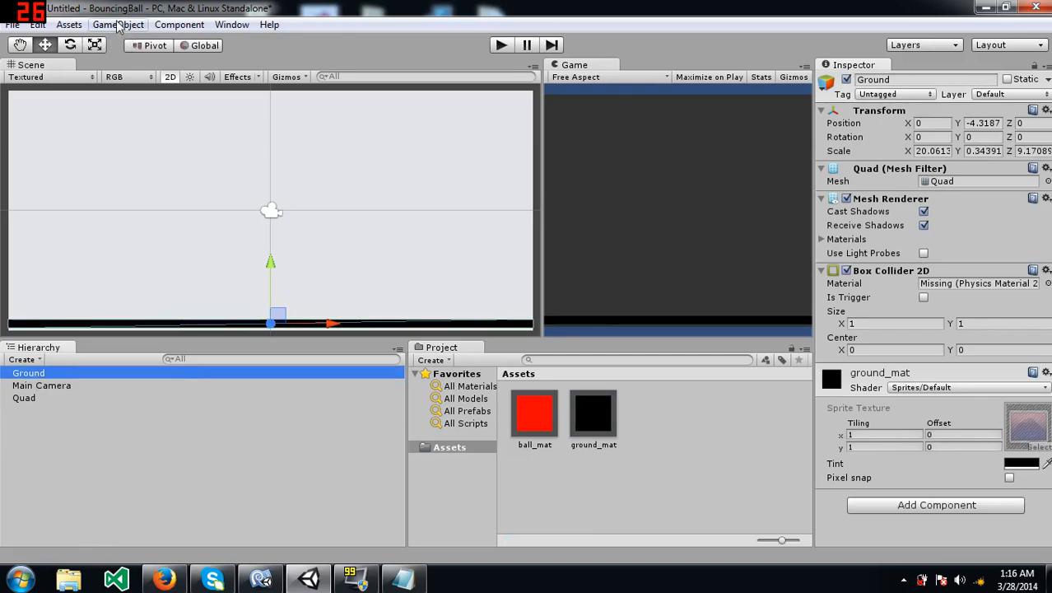
pyautogui.click(117, 24)
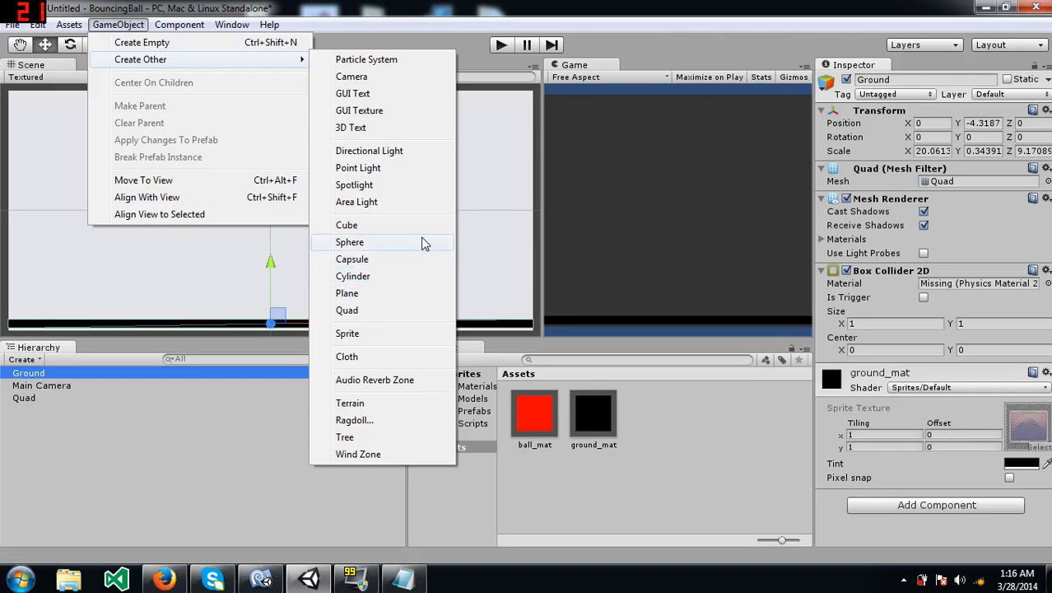
pyautogui.moveTo(416, 250)
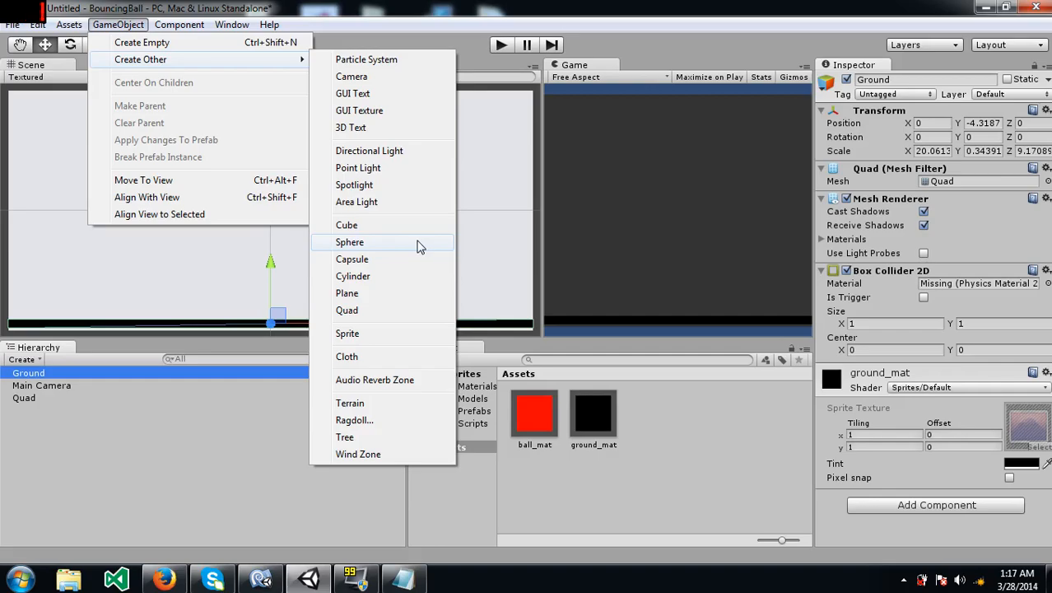
pyautogui.click(349, 241)
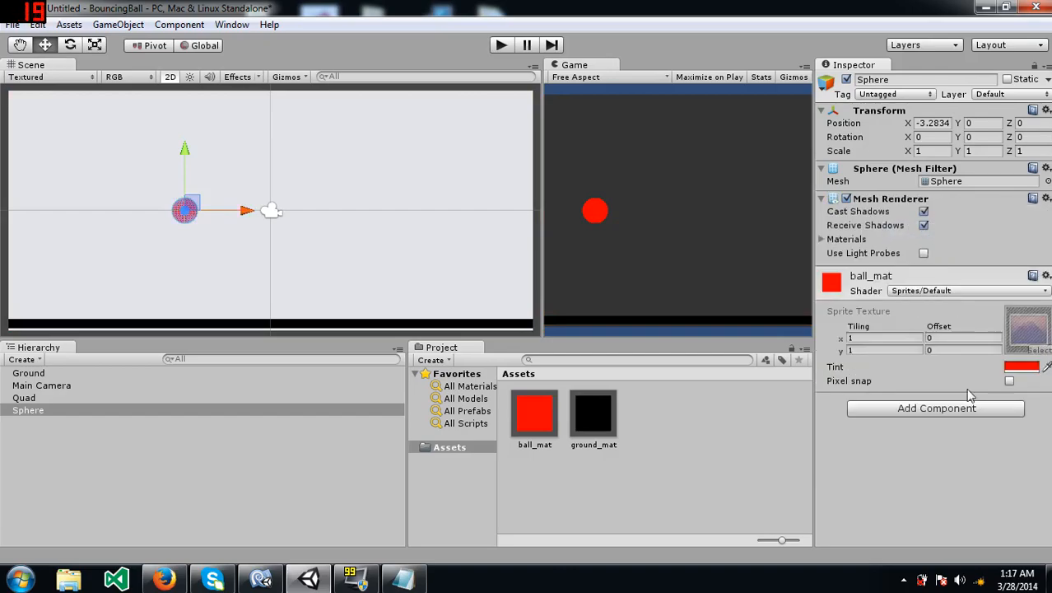
# - Give the sphere a Circle Collider 2D and a Rigidbody 2D with Fixed Angle enabled
pyautogui.click(936, 407)
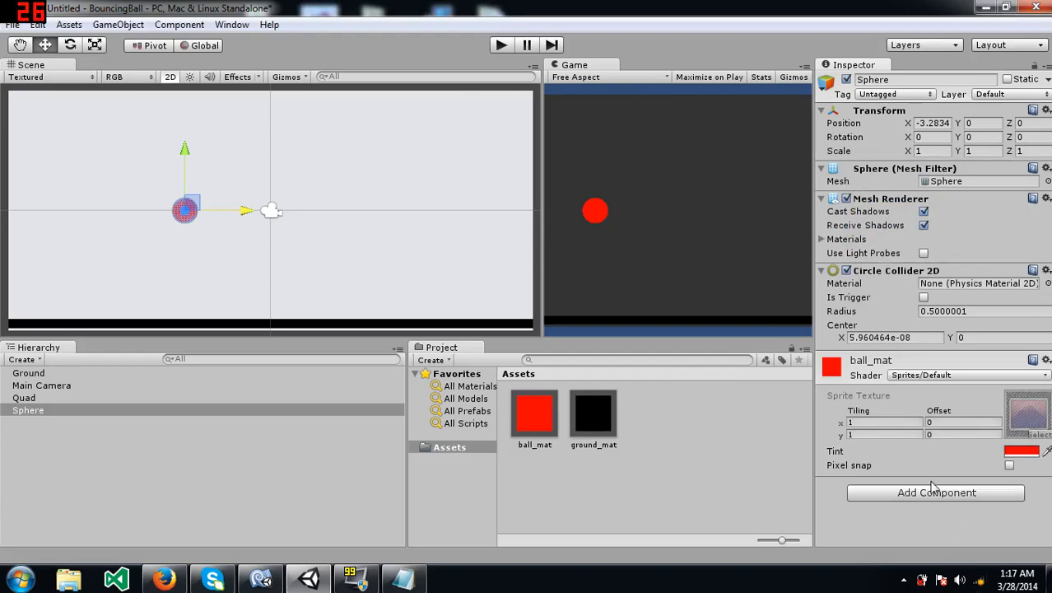
pyautogui.click(936, 492)
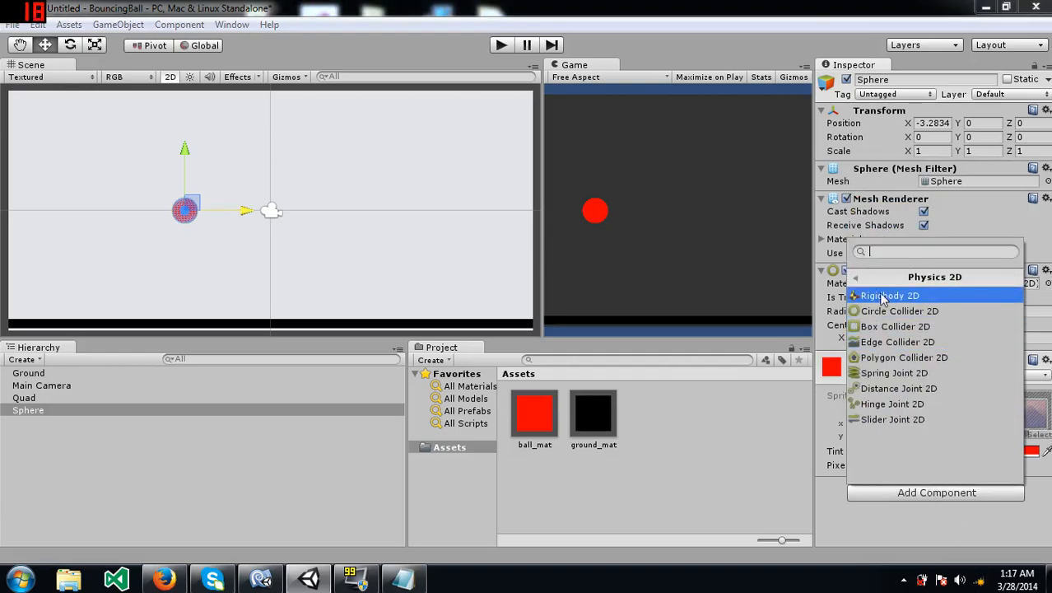
pyautogui.click(890, 295)
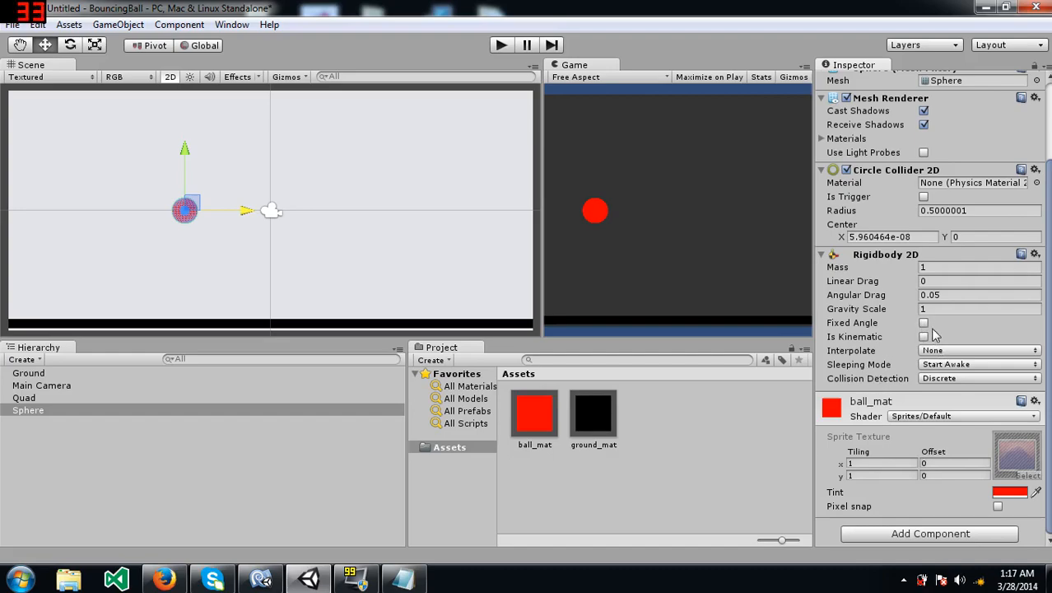
pyautogui.click(924, 321)
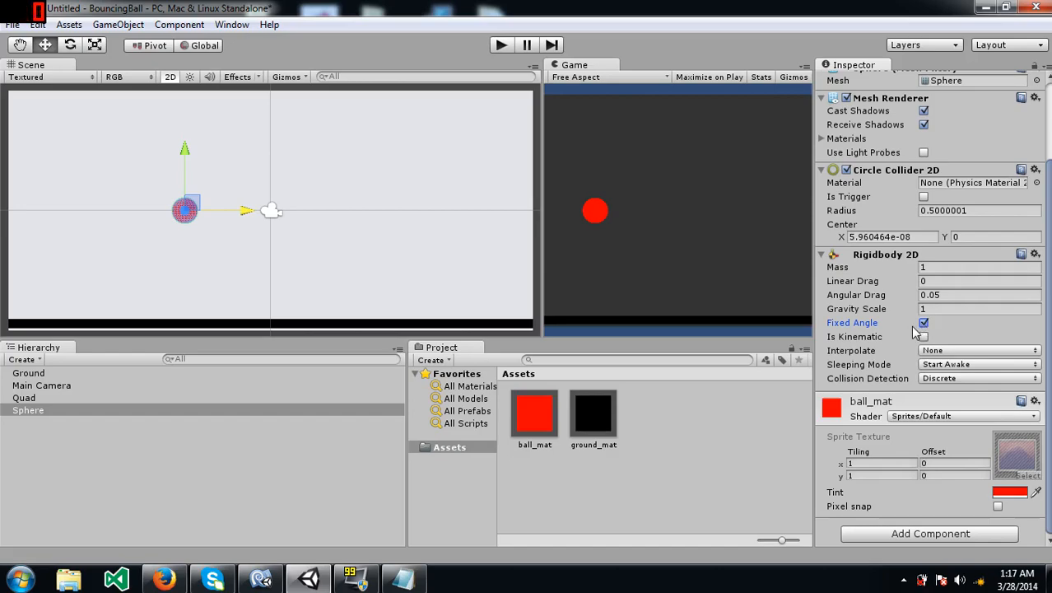
pyautogui.moveTo(864, 322)
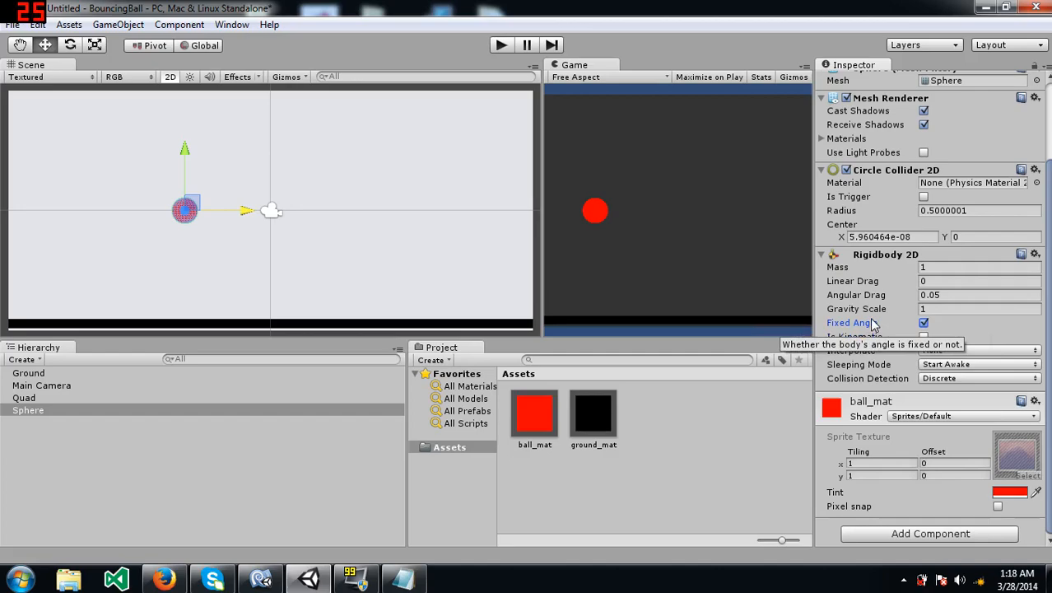
pyautogui.moveTo(901, 308)
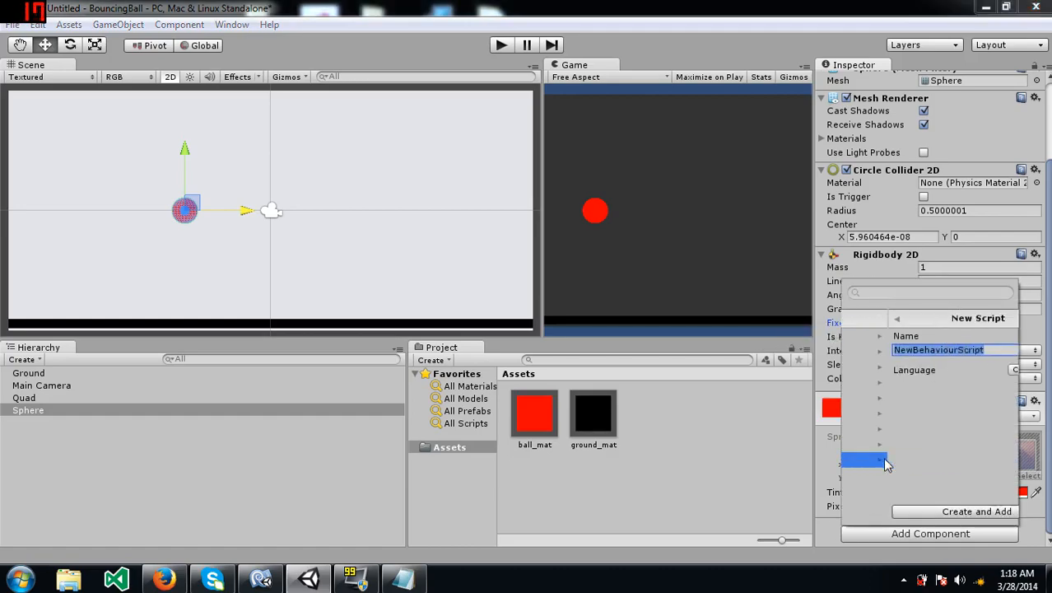
# - Create a script named moveScript on the sphere and select its asset
pyautogui.write('mov')
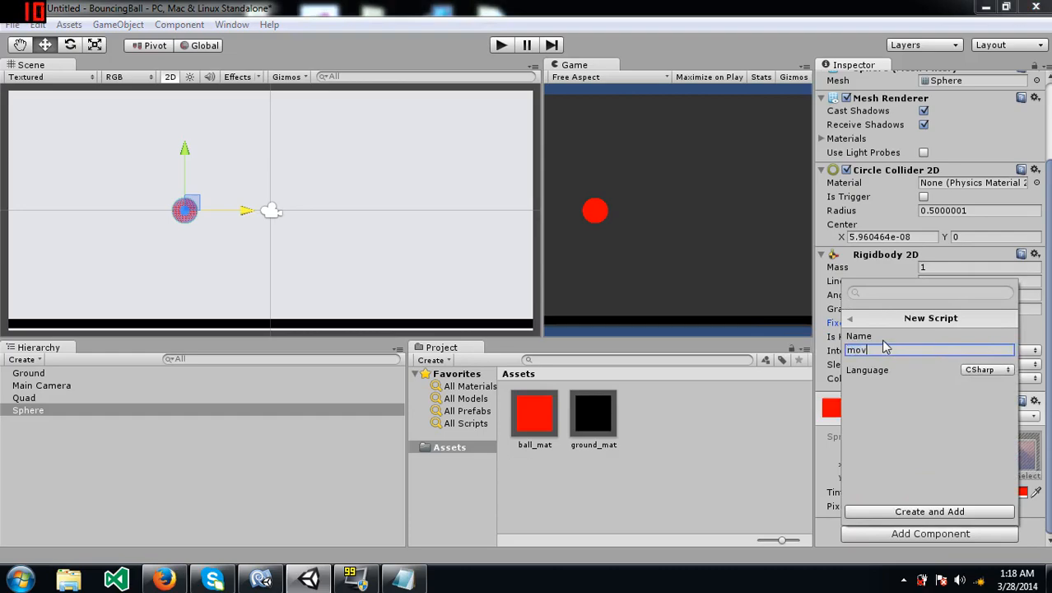
pyautogui.click(929, 512)
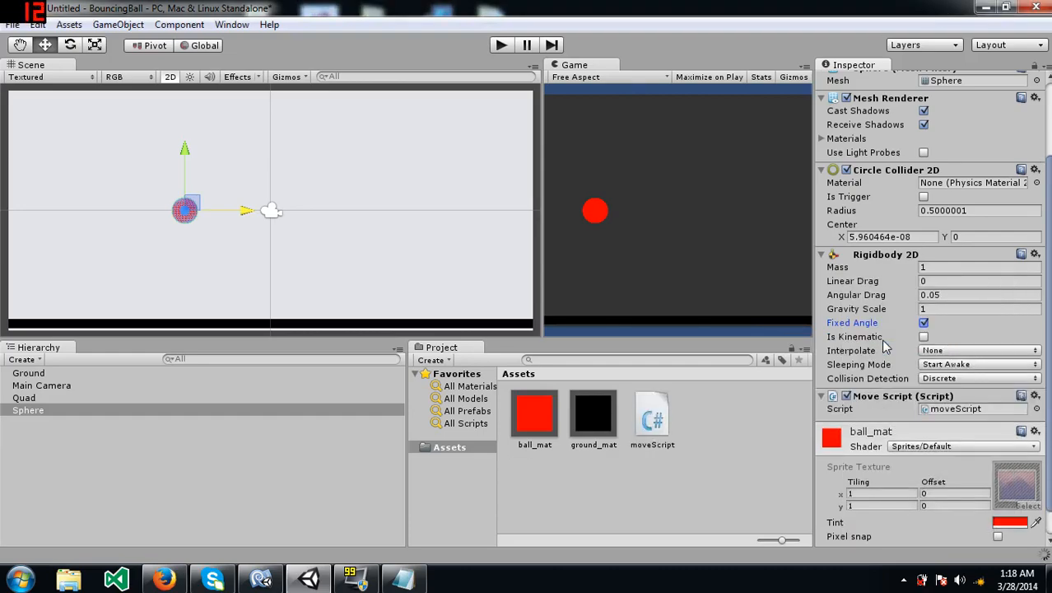
pyautogui.click(652, 416)
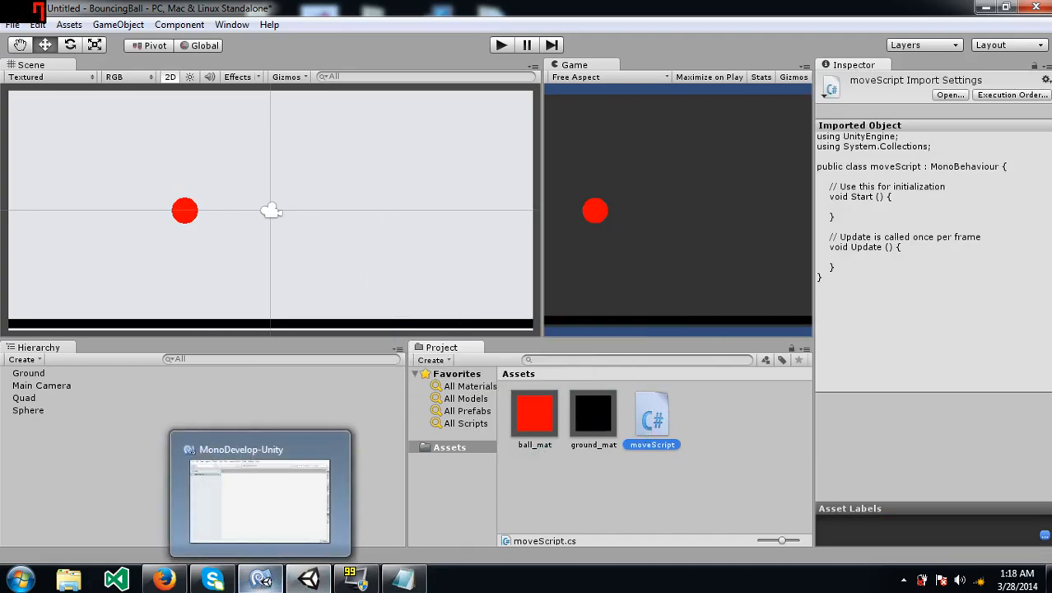
# - Declare 'public float moveSpeed;' and 'public float jumpHeight;' in the moveScript class
pyautogui.click(259, 493)
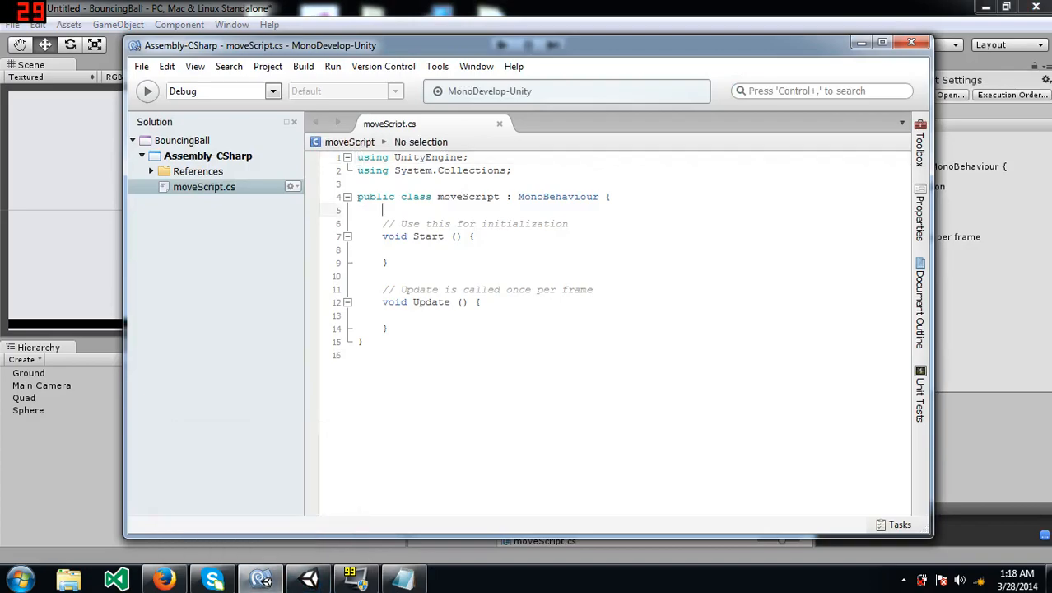
pyautogui.write('public')
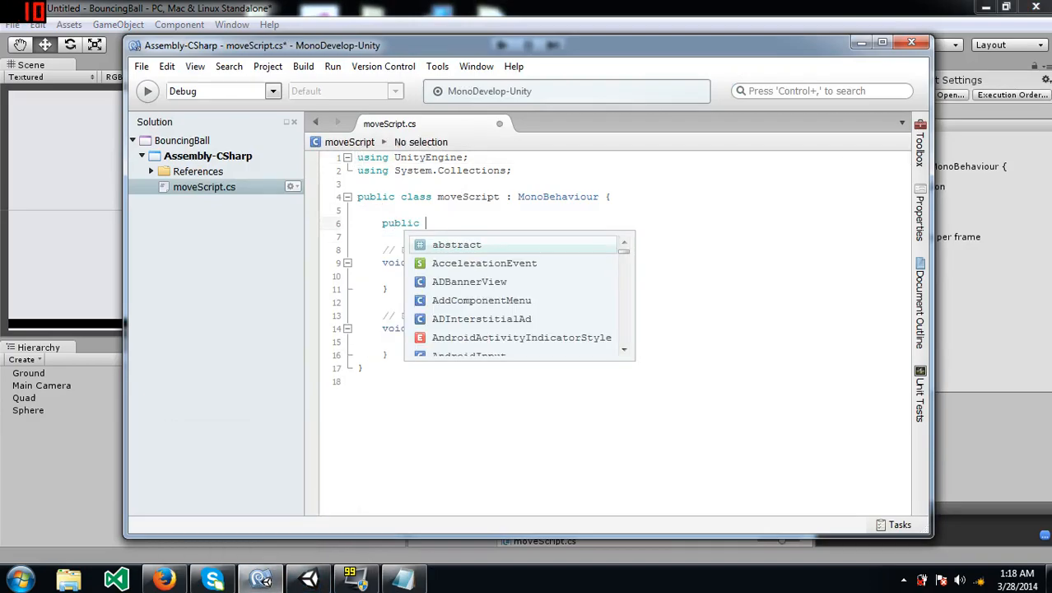
pyautogui.write('float moveSpeed;')
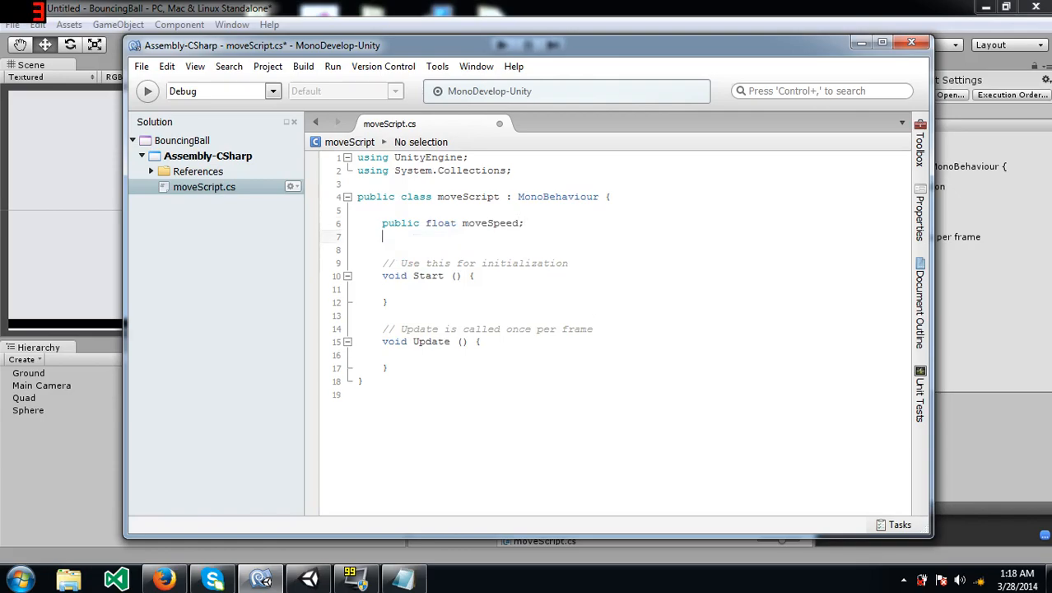
pyautogui.write('public float')
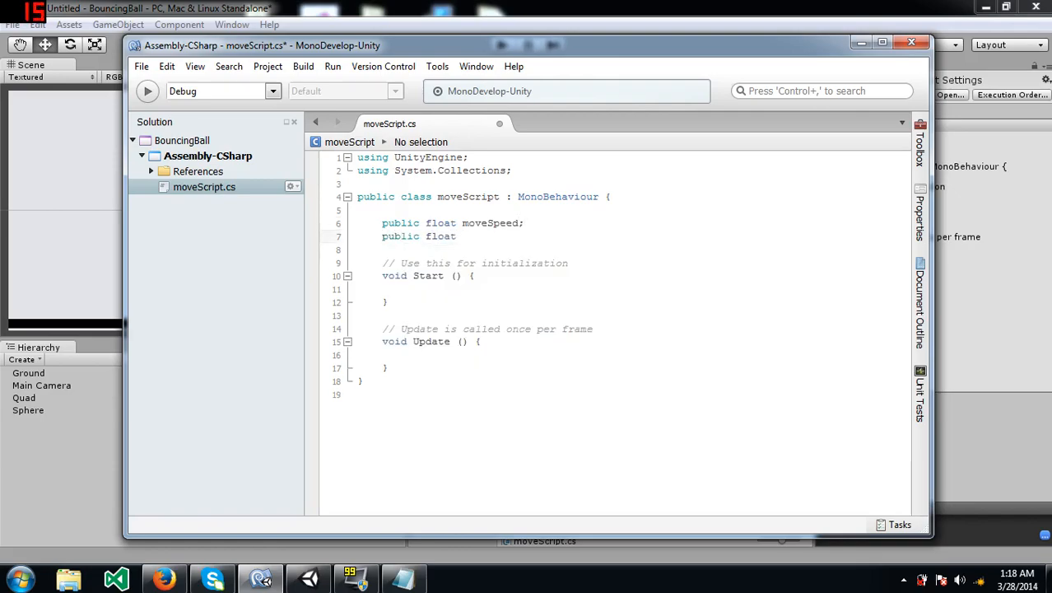
pyautogui.write('jumpHeigh')
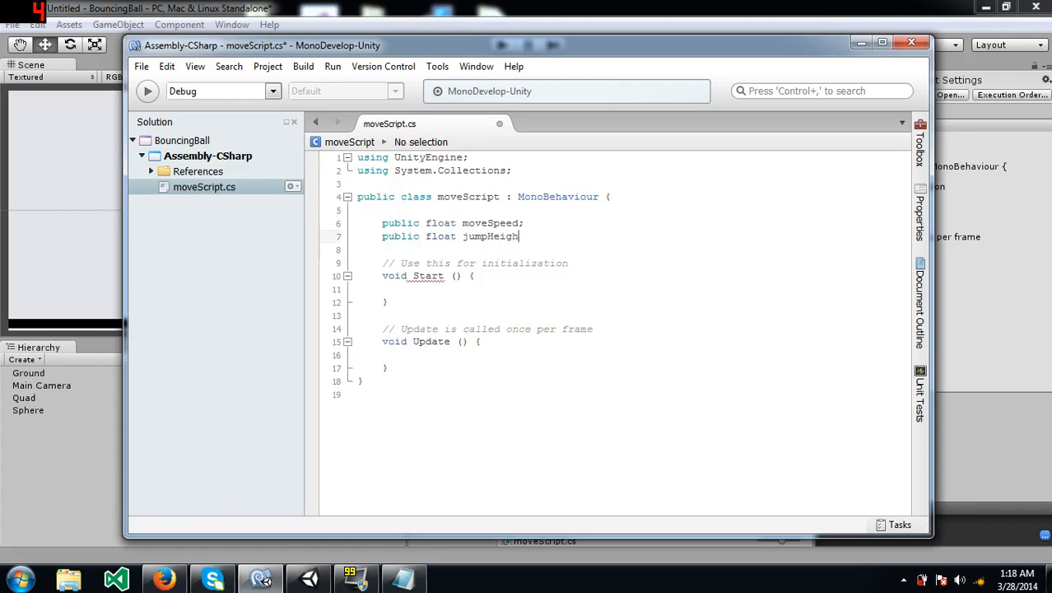
pyautogui.write('t;')
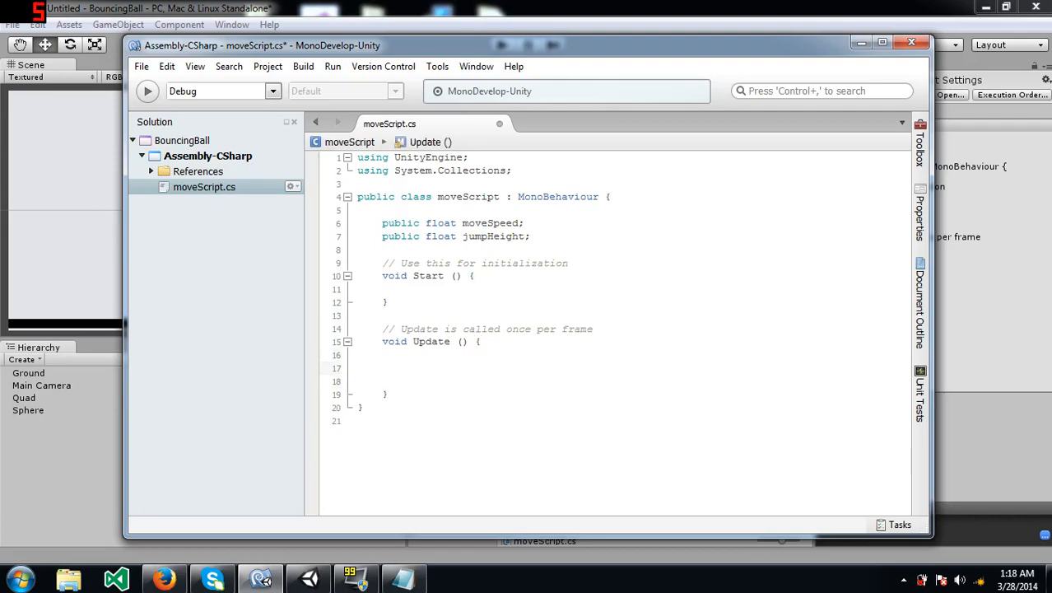
# - Add blank lines inside the Update method
pyautogui.click(407, 368)
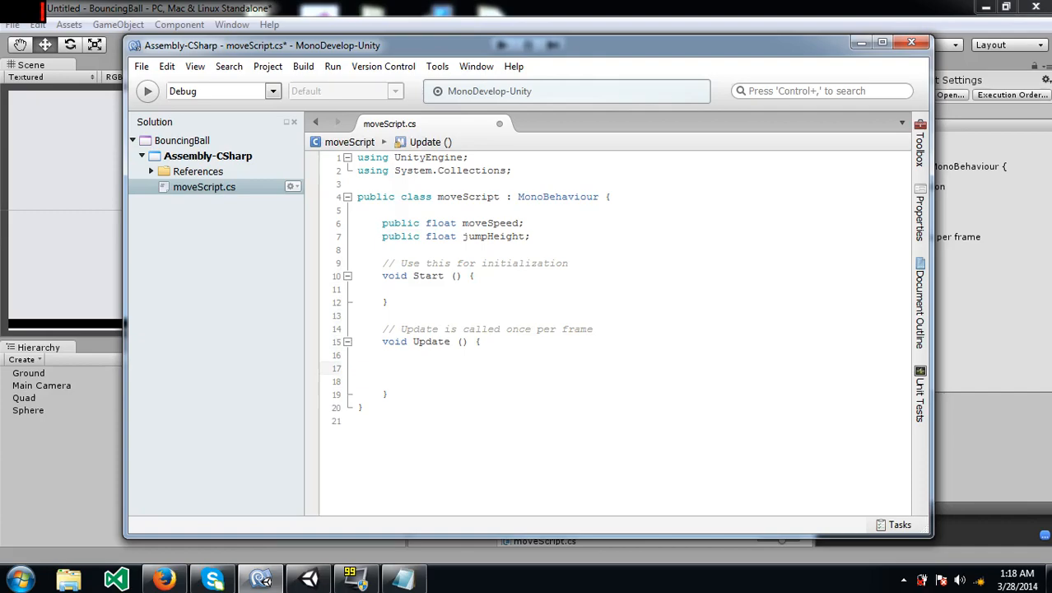
pyautogui.click(407, 367)
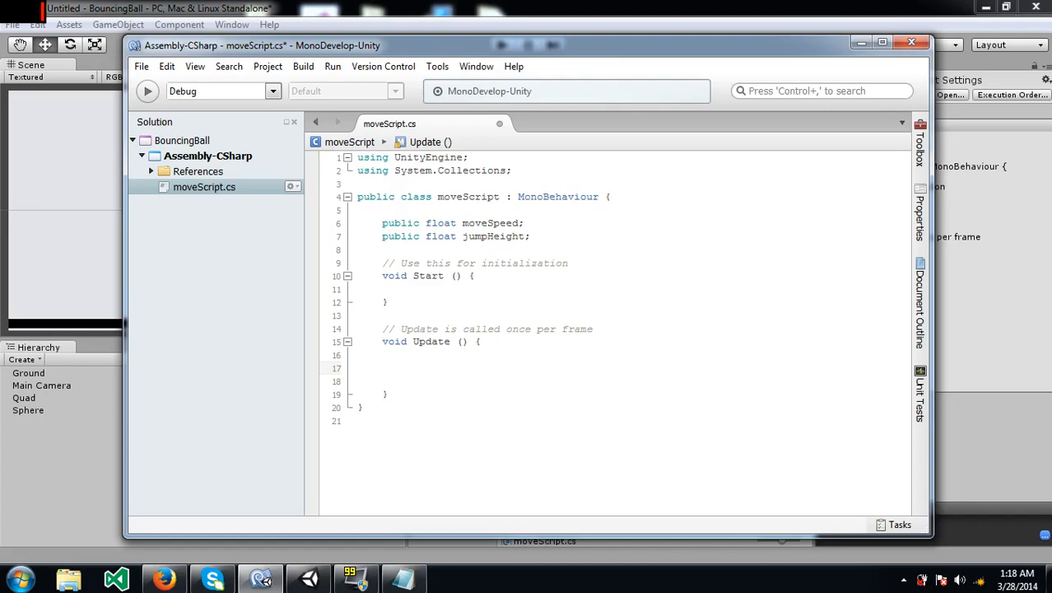
pyautogui.click(406, 367)
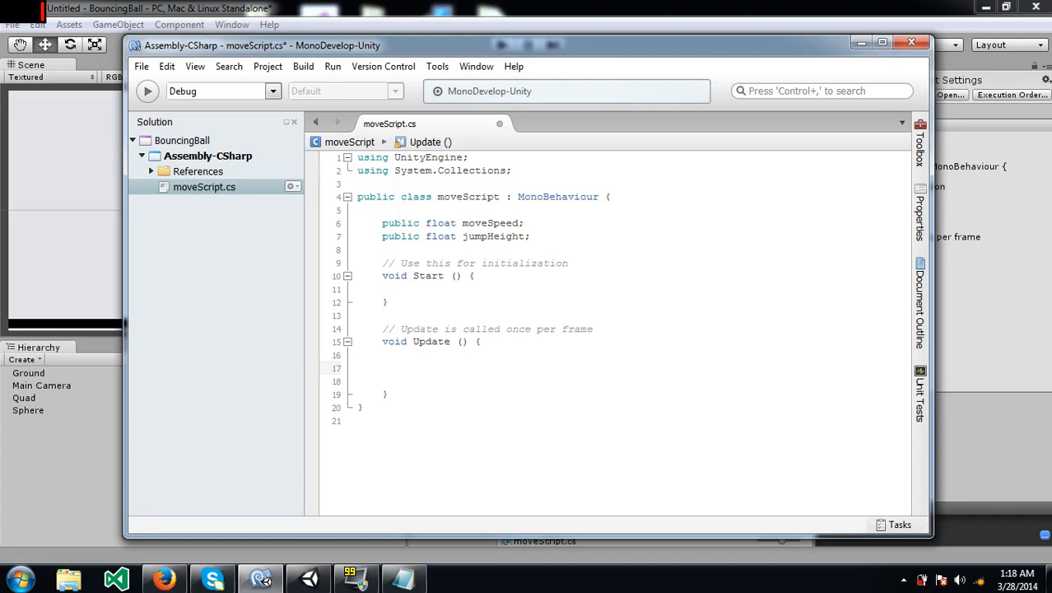
pyautogui.click(406, 367)
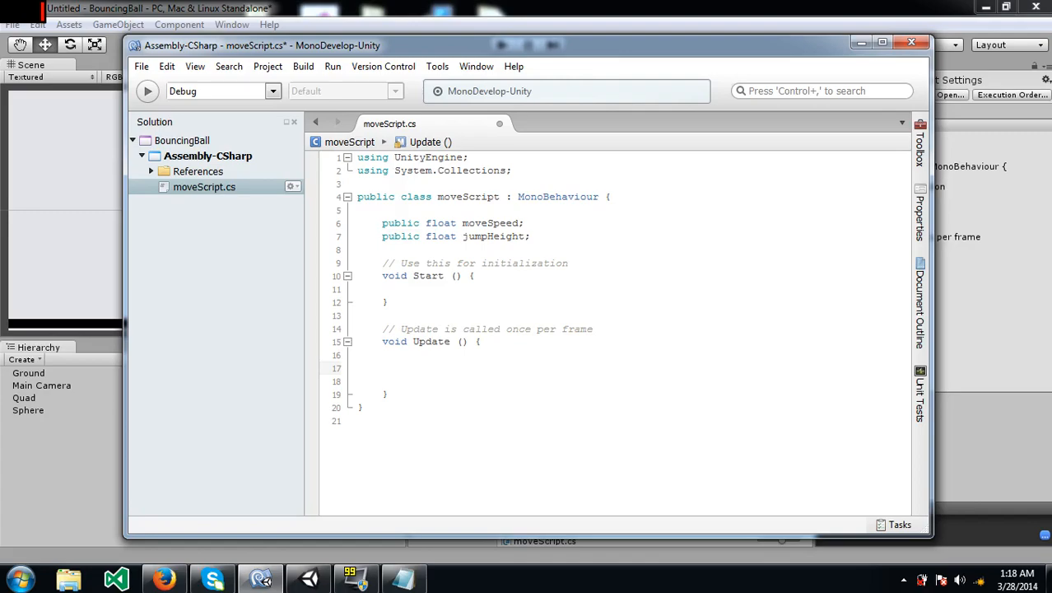
# - Write float h = Input.GetAxis("Horizontal") * moveSpeed; in Update, then move to line 19
pyautogui.write('float')
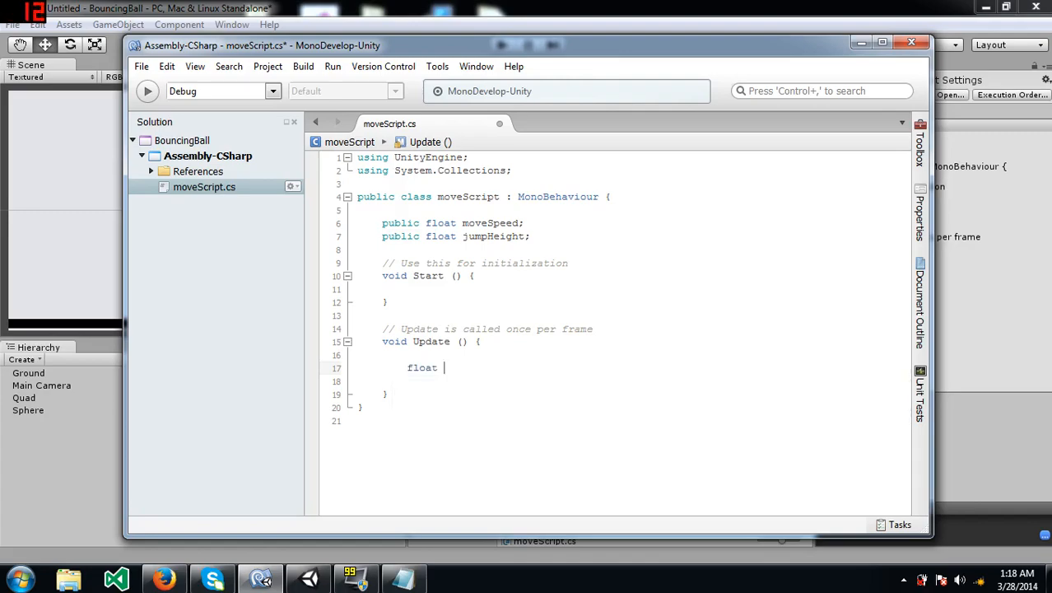
pyautogui.write('h =')
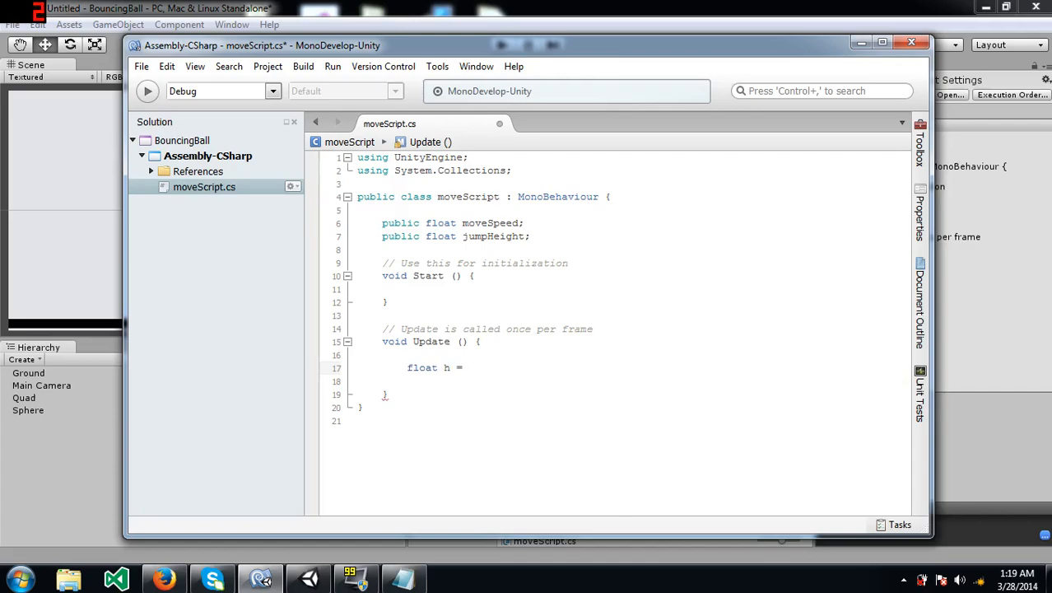
pyautogui.write('Input.geta')
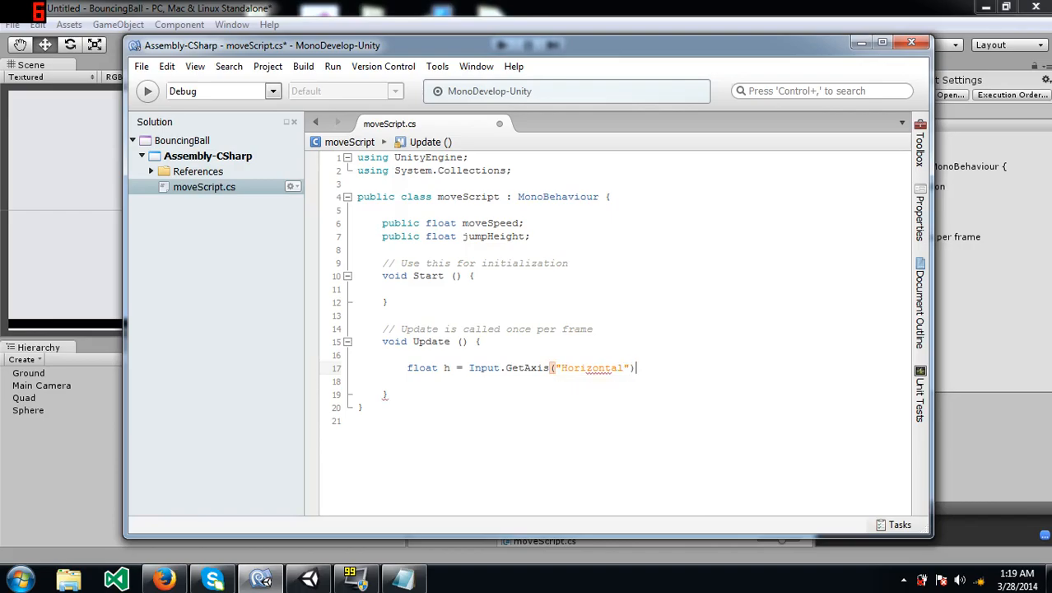
pyautogui.write('* moveSpeed;')
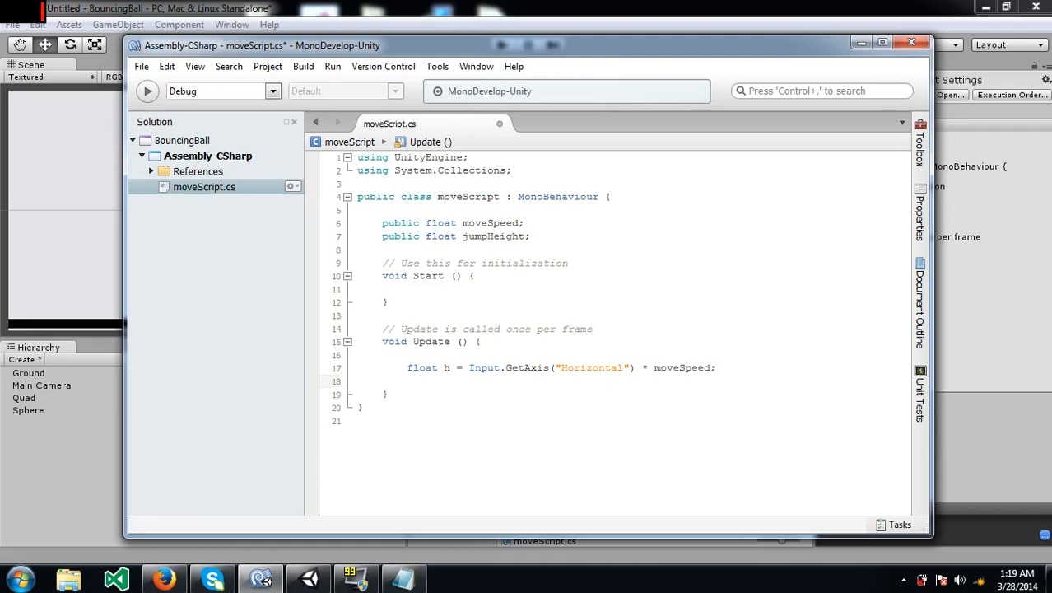
pyautogui.press('Return')
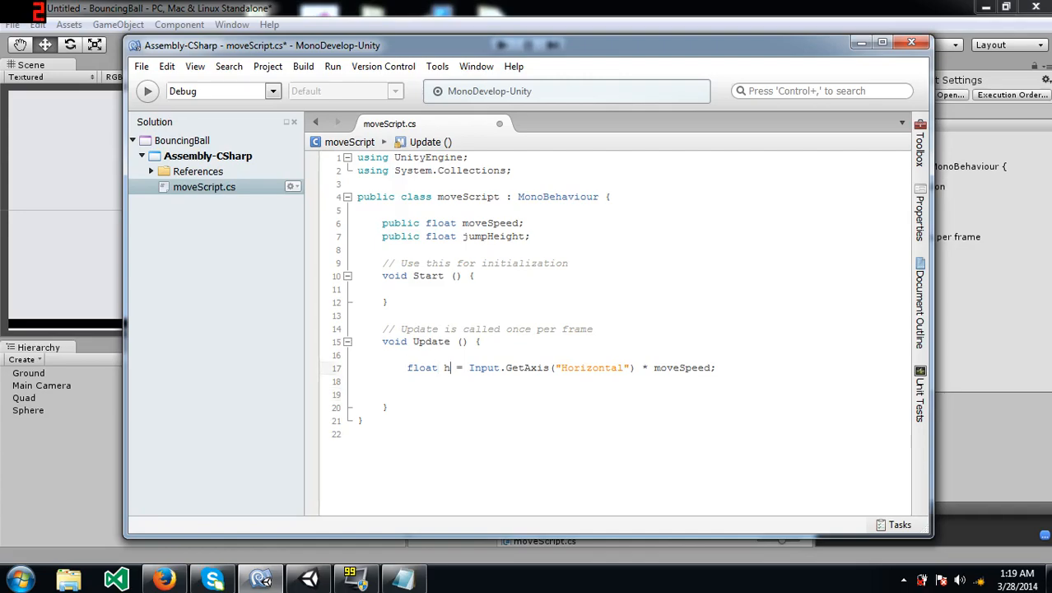
pyautogui.doubleClick(591, 367)
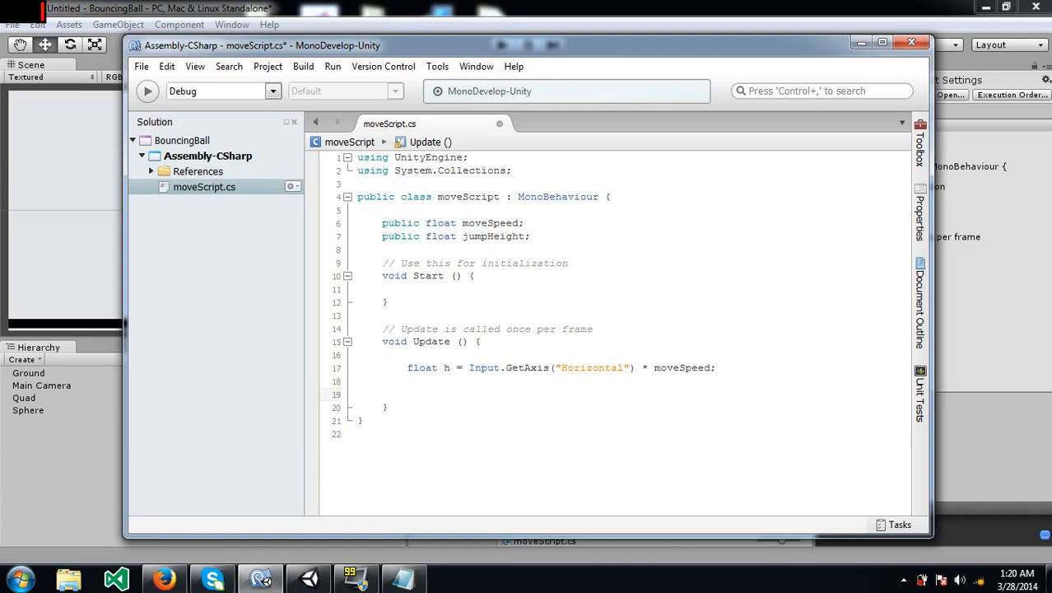
pyautogui.click(407, 394)
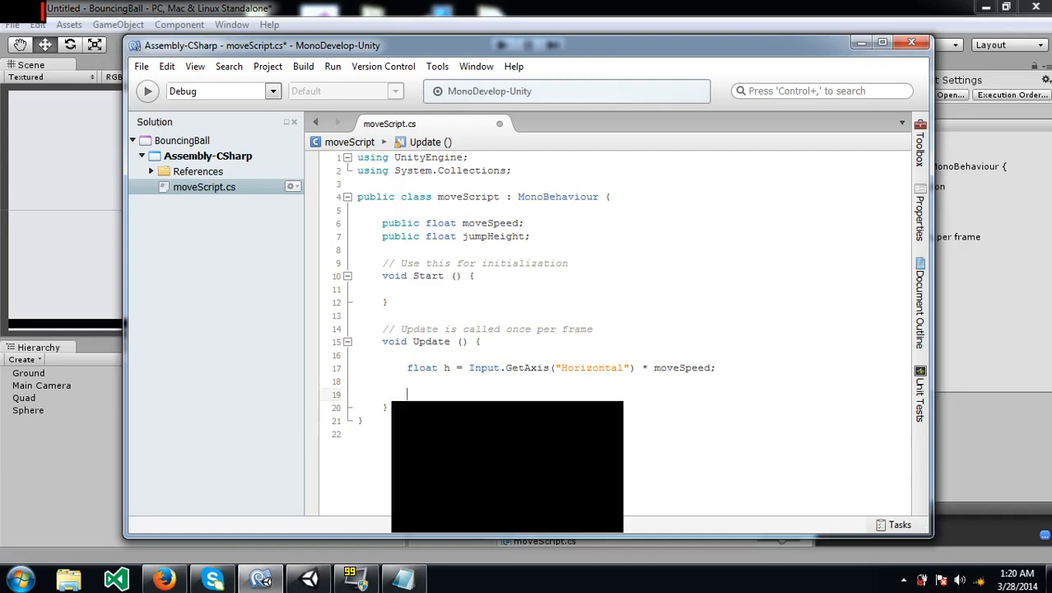
# - Type rigidbody2D.AddForce(Vector2.right * h); on line 19
pyautogui.write('rigidbody2D.AddForce (')
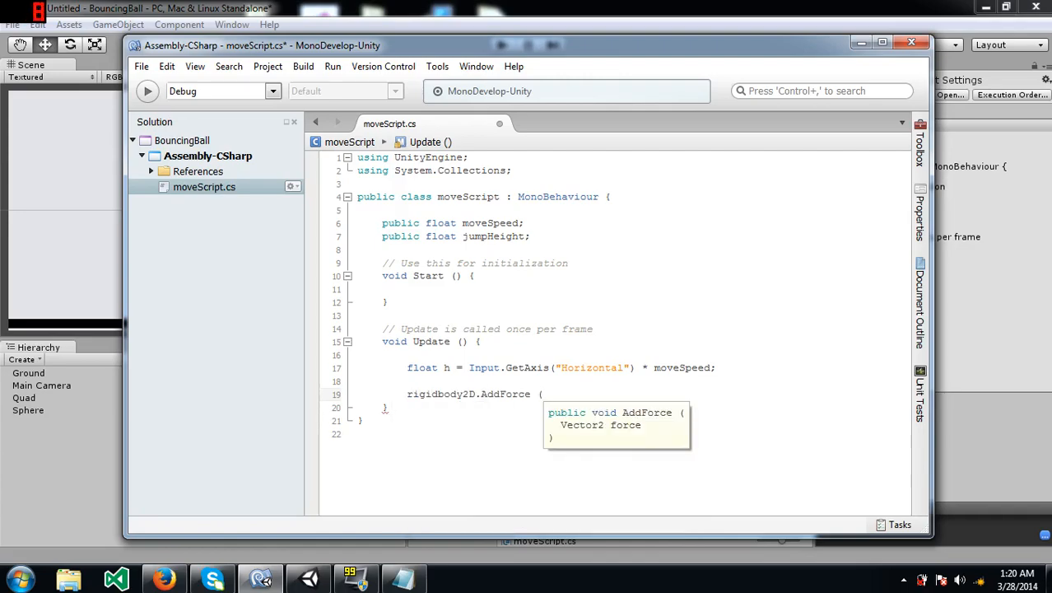
pyautogui.write('v')
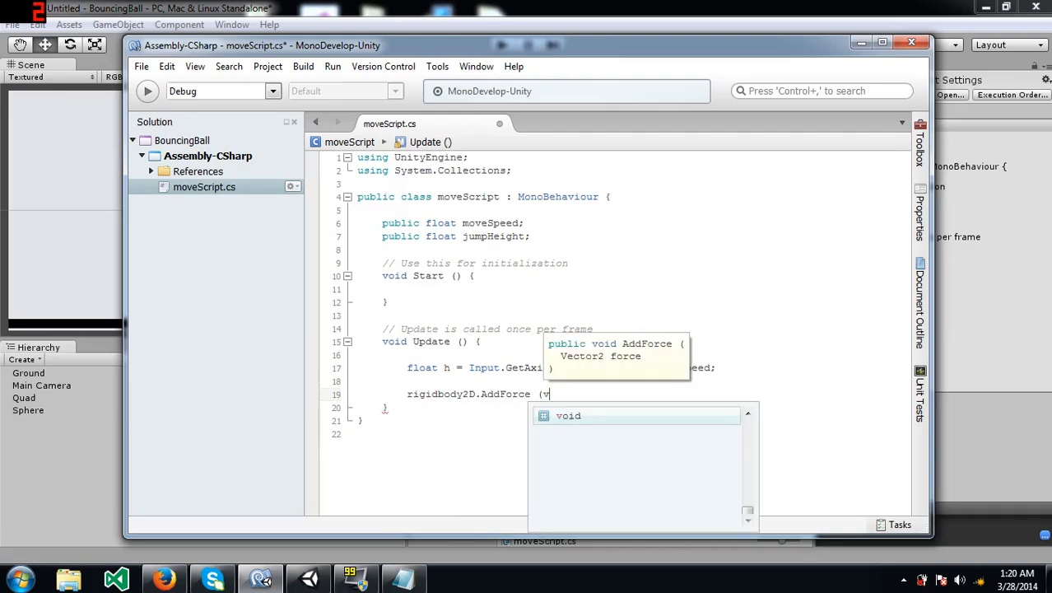
pyautogui.write('Vector2.right * h);')
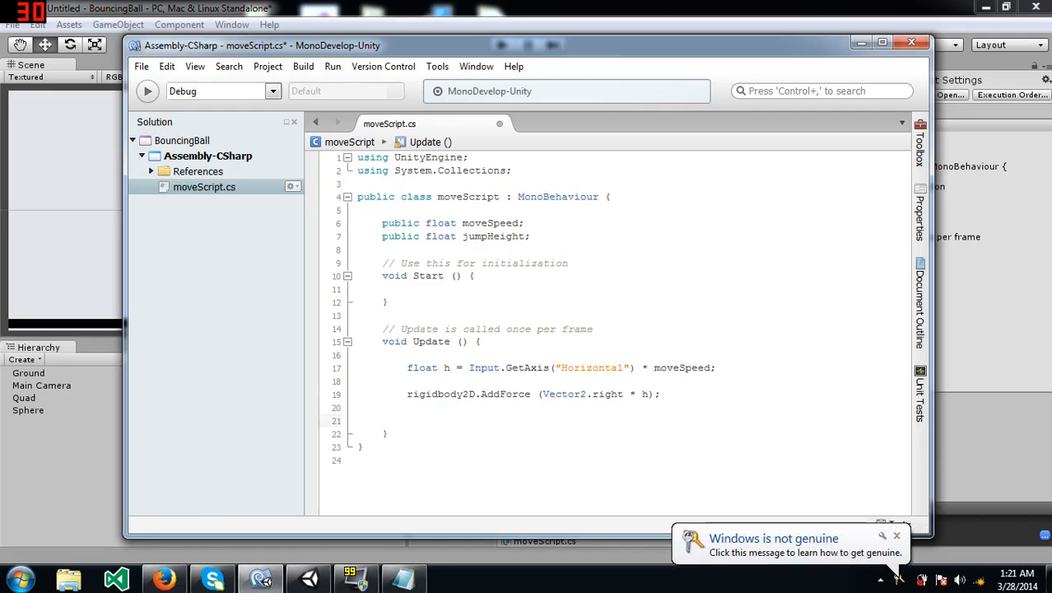
# - Save moveScript and bring the updated script back into Unity
pyautogui.click(407, 421)
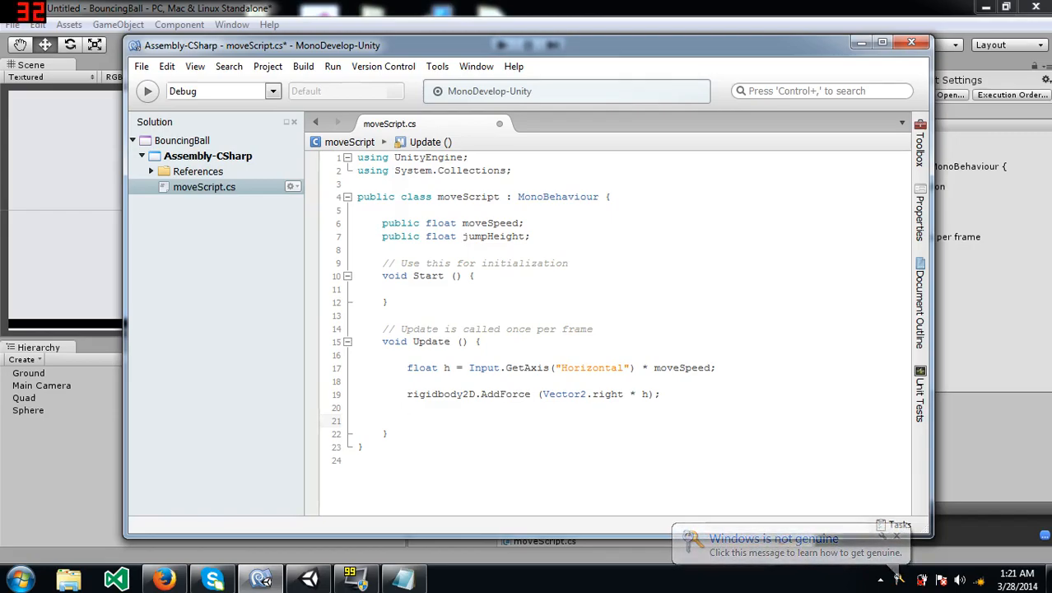
pyautogui.click(406, 420)
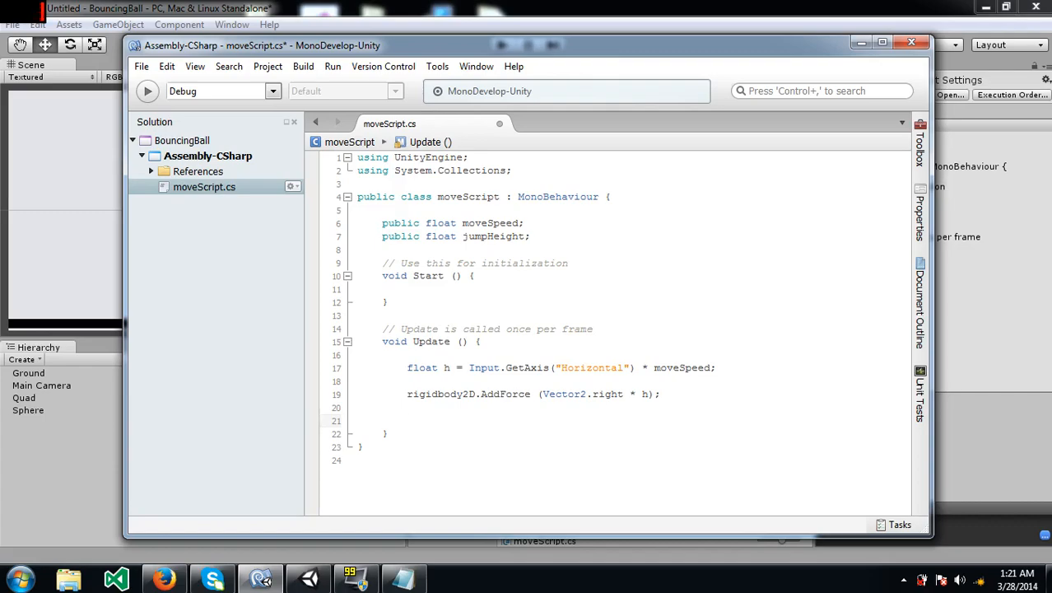
pyautogui.click(406, 420)
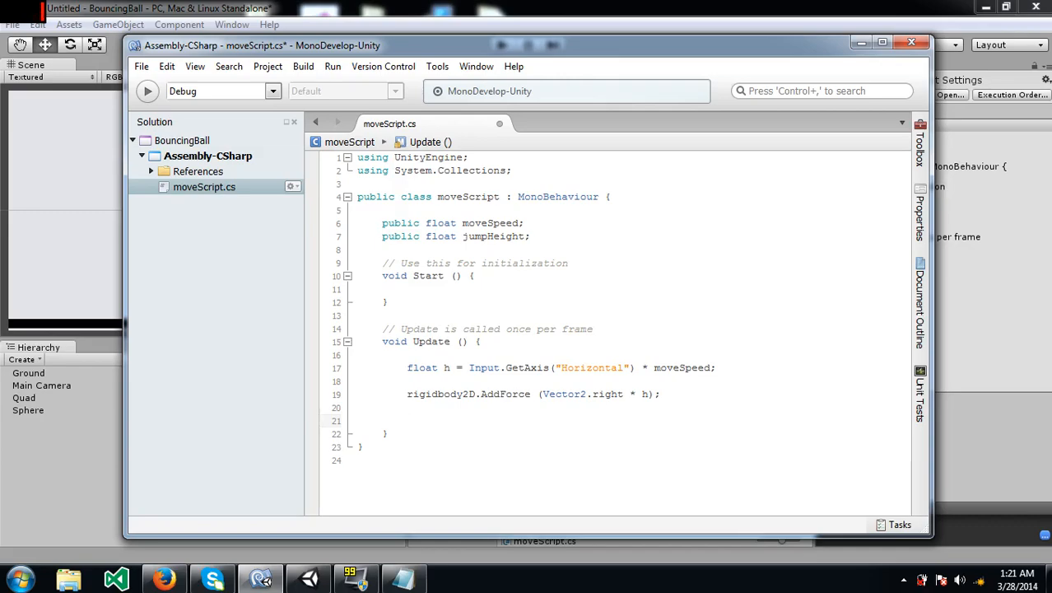
pyautogui.click(407, 420)
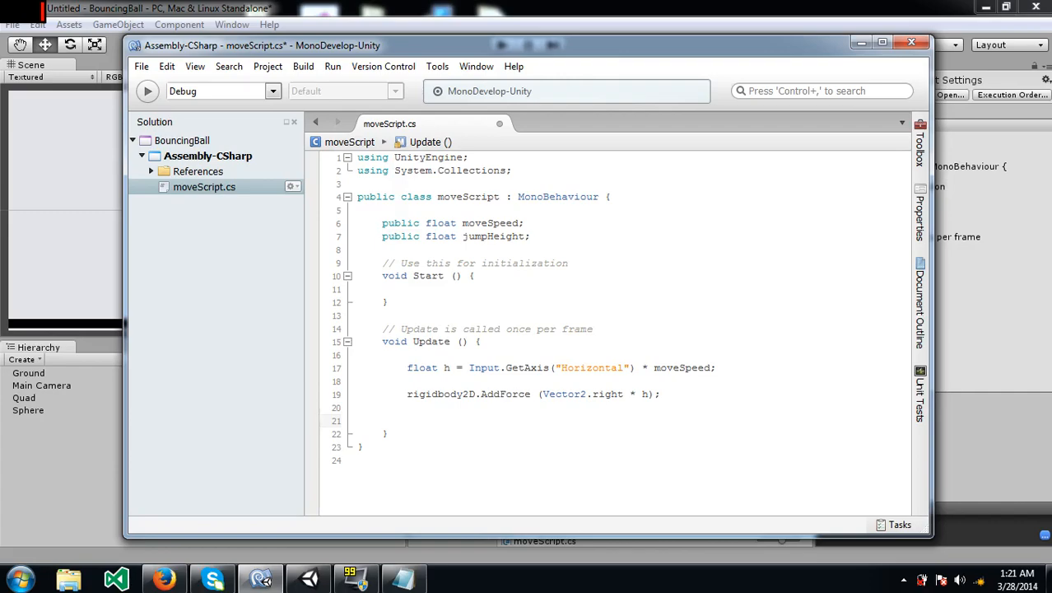
pyautogui.click(407, 421)
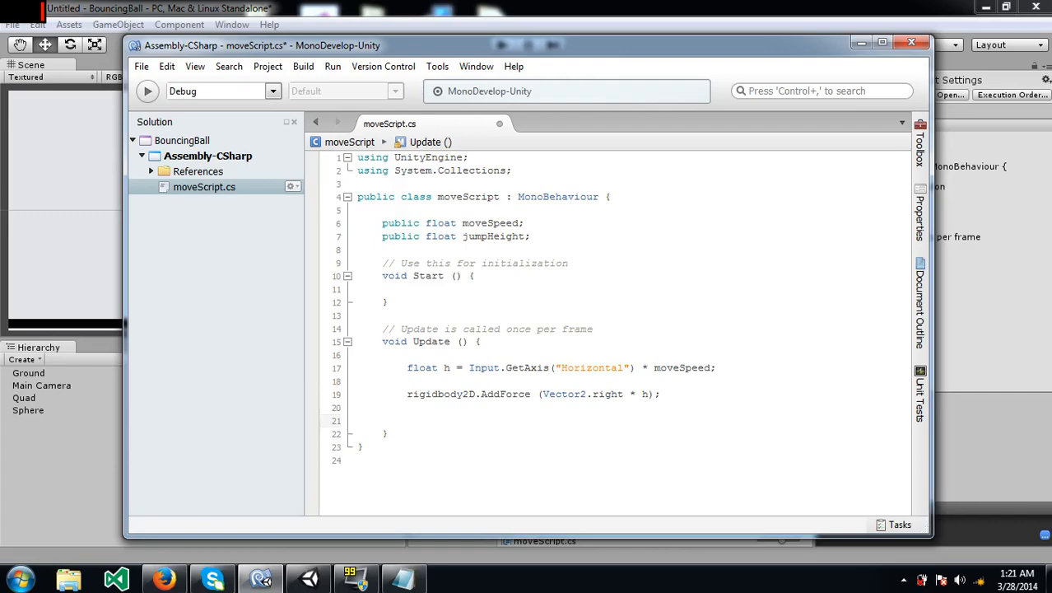
pyautogui.click(406, 420)
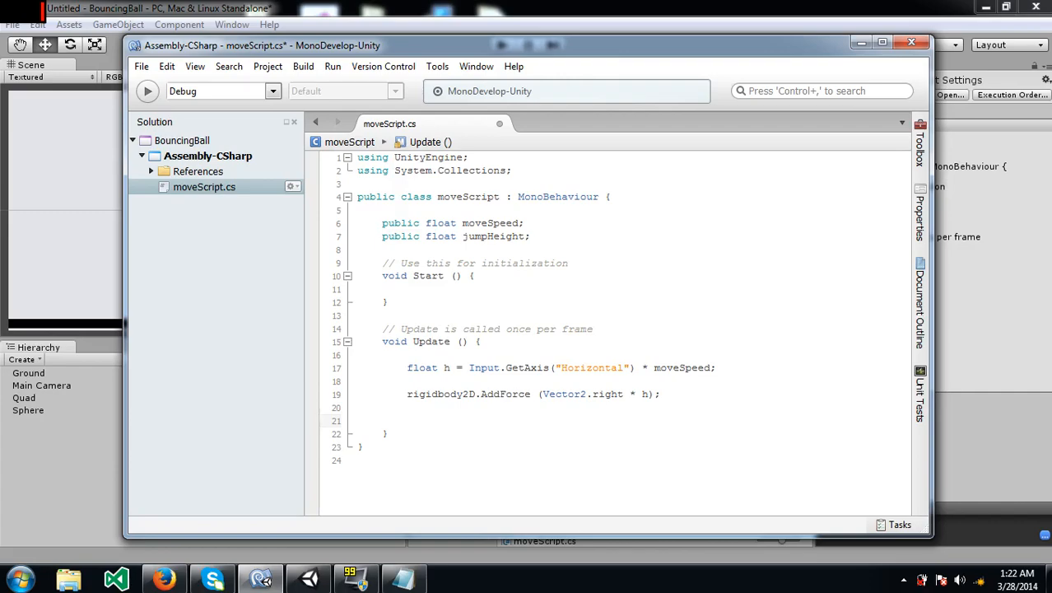
pyautogui.click(407, 420)
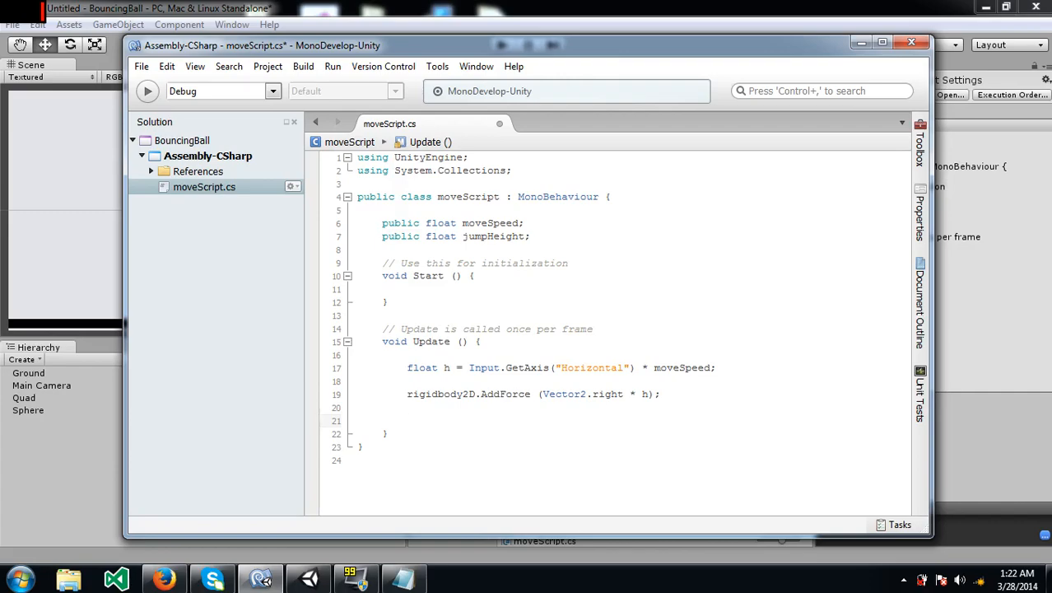
pyautogui.click(407, 420)
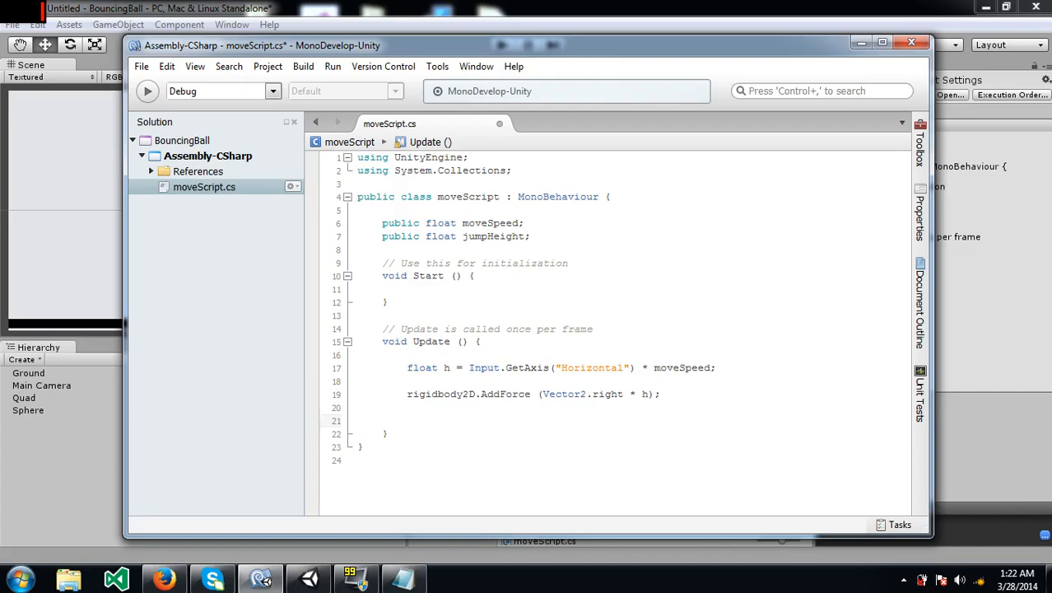
pyautogui.click(407, 420)
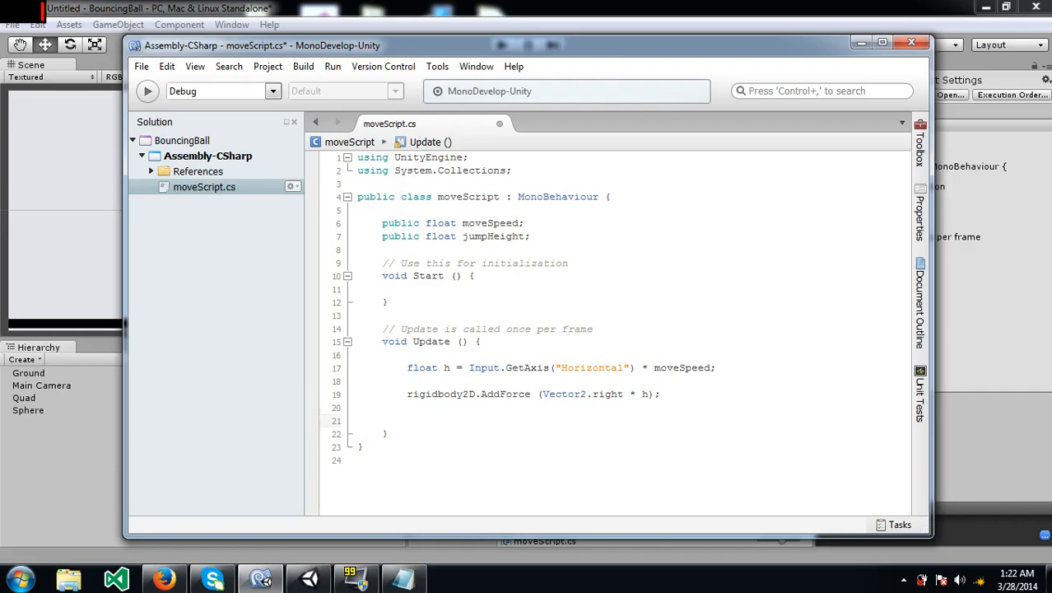
pyautogui.click(407, 420)
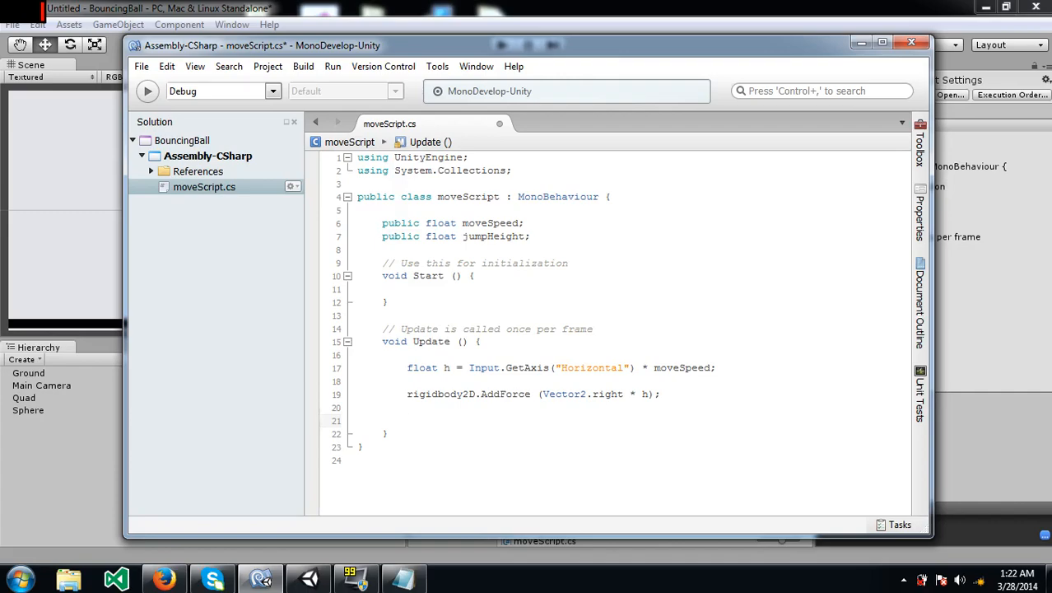
pyautogui.click(408, 420)
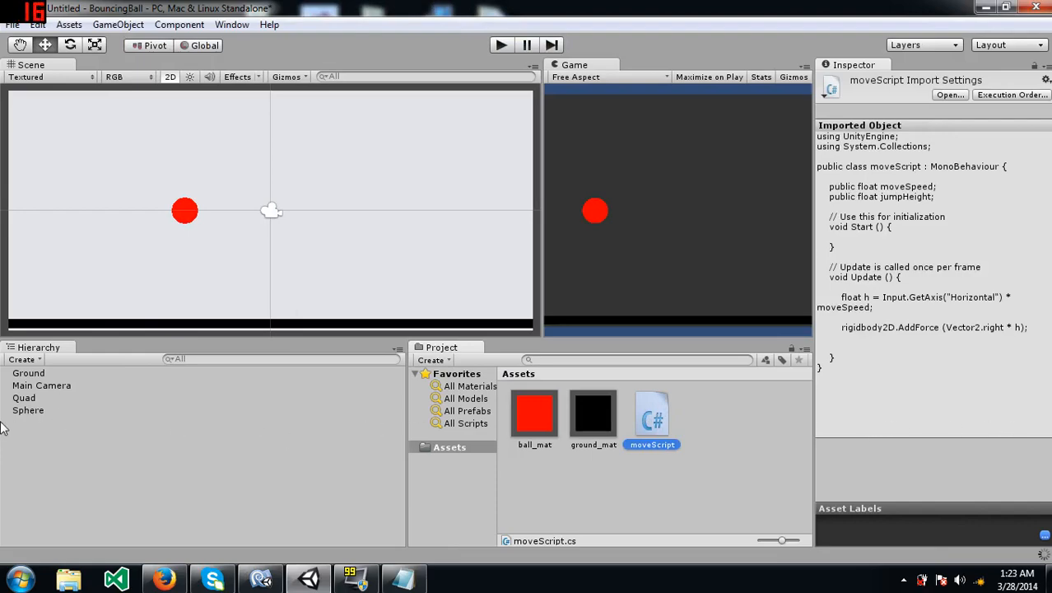
# - Check the Sphere's Move Speed of 20, then run and stop a play test
pyautogui.click(28, 410)
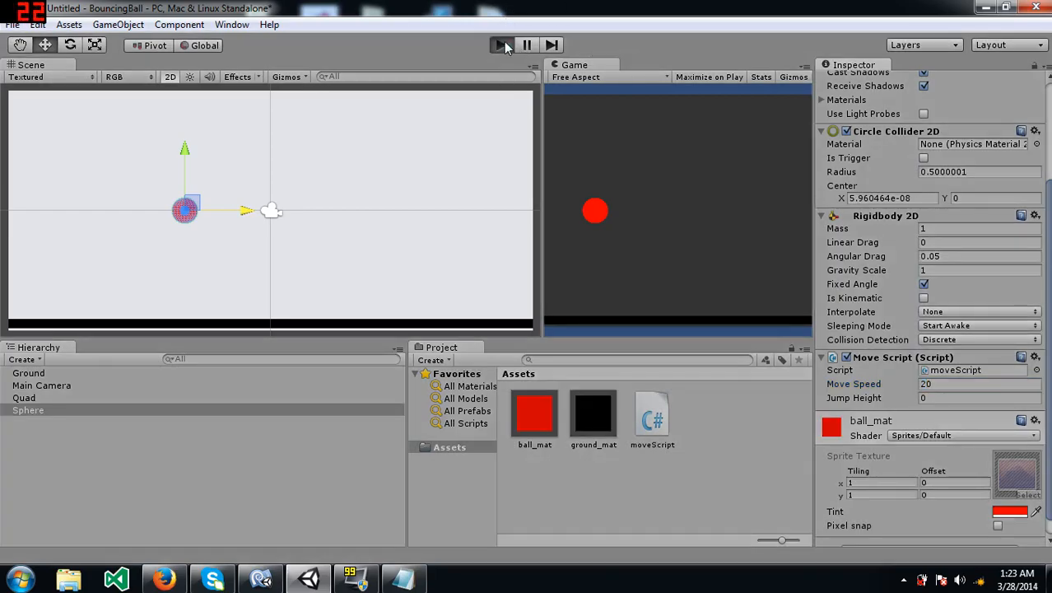
pyautogui.click(500, 45)
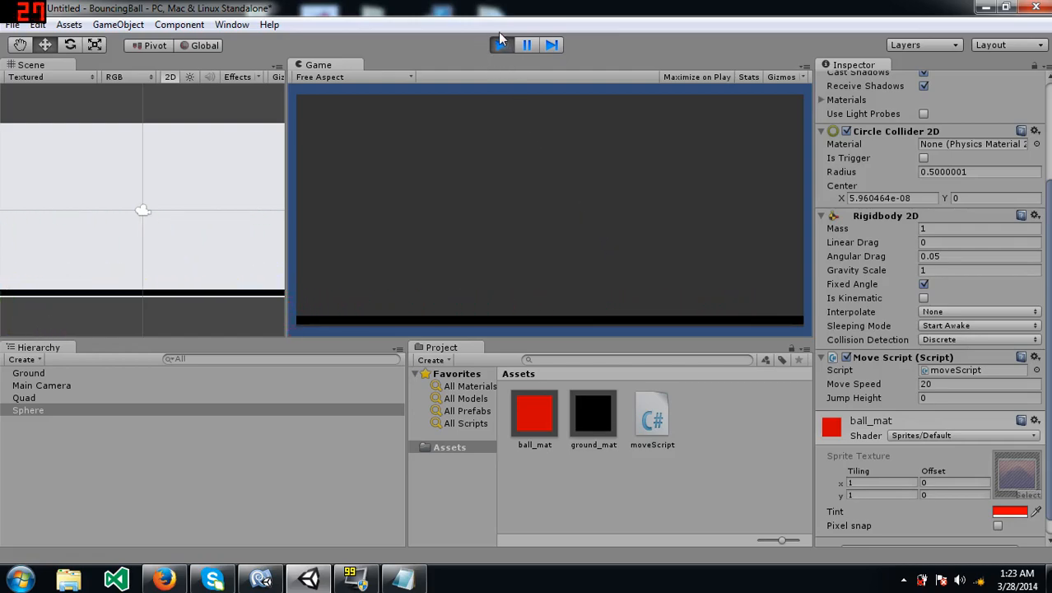
pyautogui.click(500, 44)
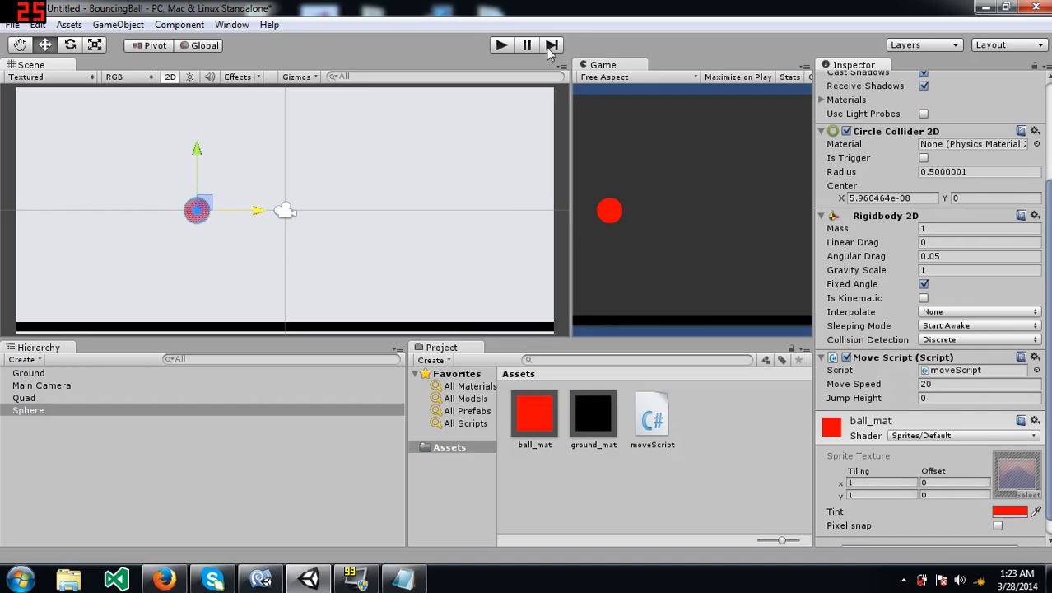
pyautogui.moveTo(757, 450)
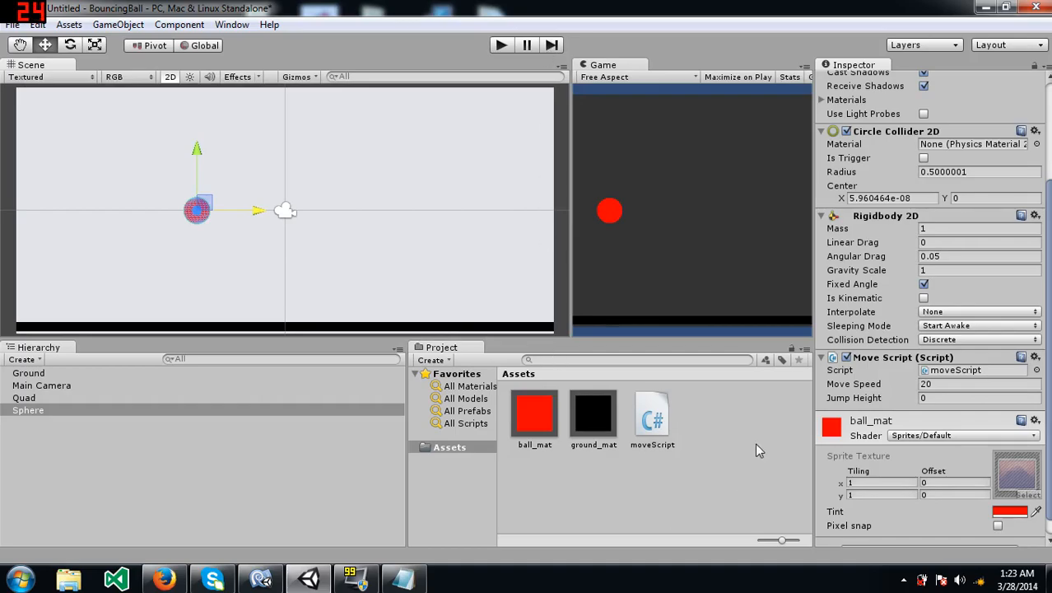
# - Create a Physics2D Material named ball_phy and select it to show its friction settings
pyautogui.rightClick(755, 450)
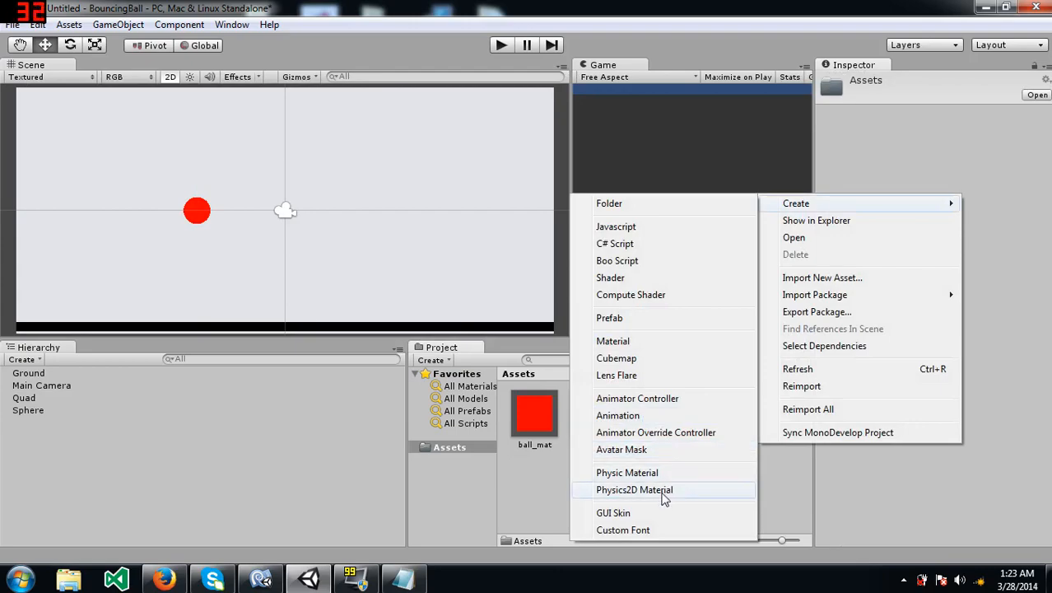
pyautogui.click(634, 489)
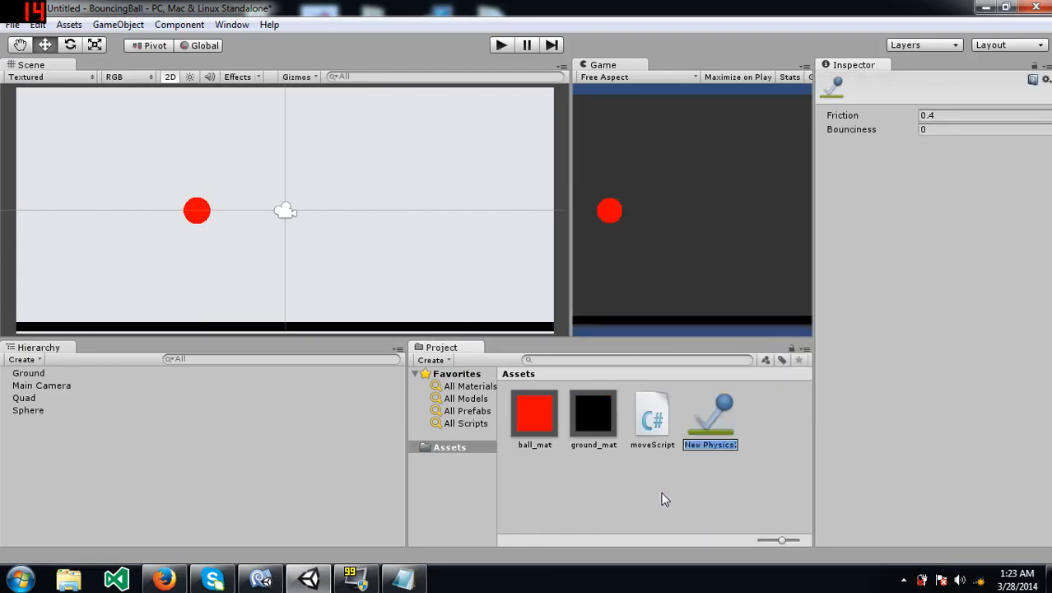
pyautogui.write('ball_phy')
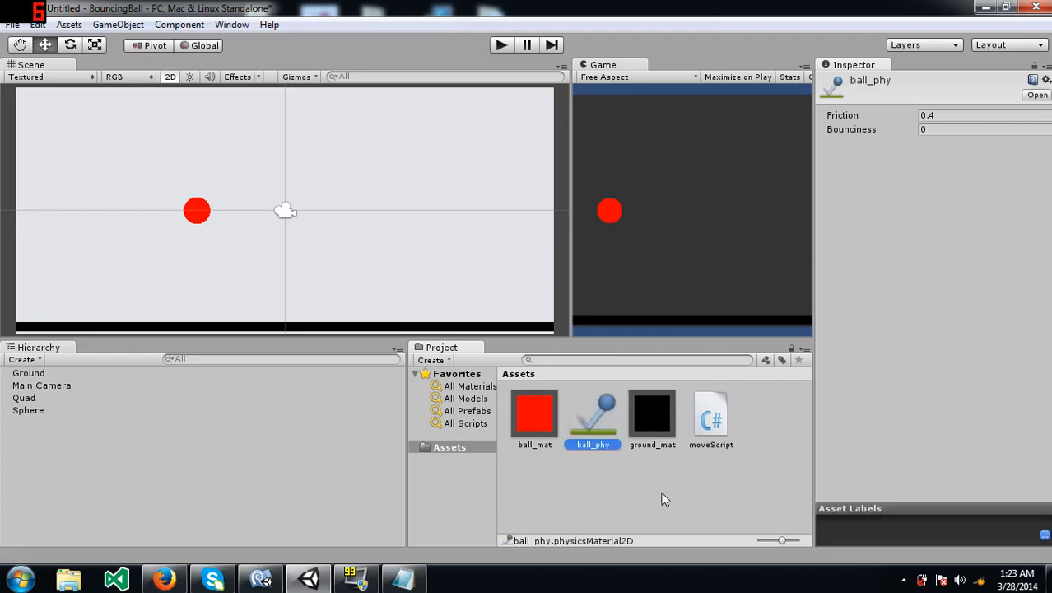
pyautogui.moveTo(950, 197)
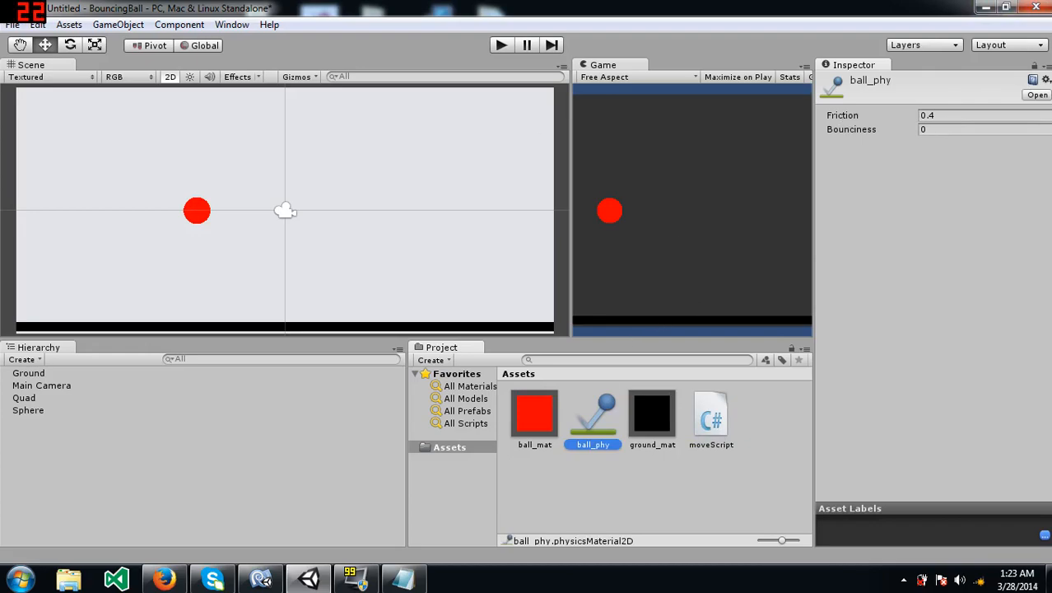
pyautogui.click(28, 409)
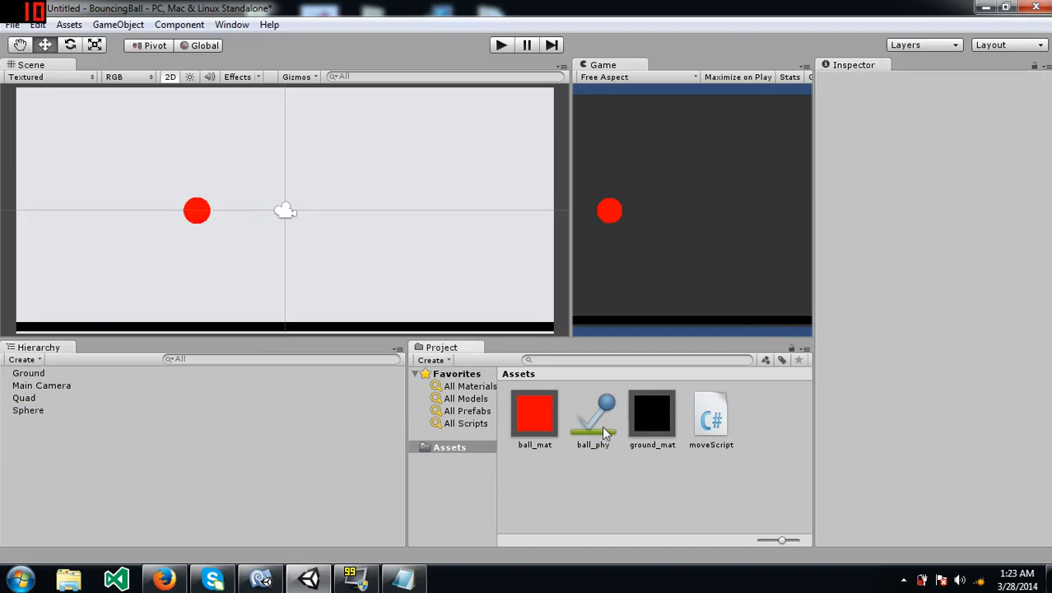
pyautogui.click(593, 416)
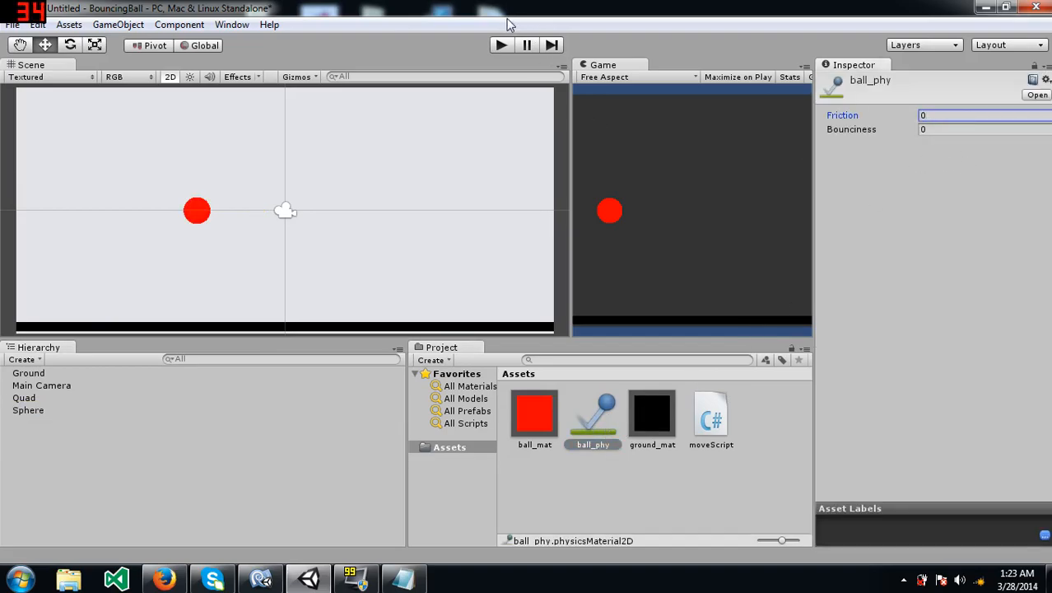
pyautogui.moveTo(543, 70)
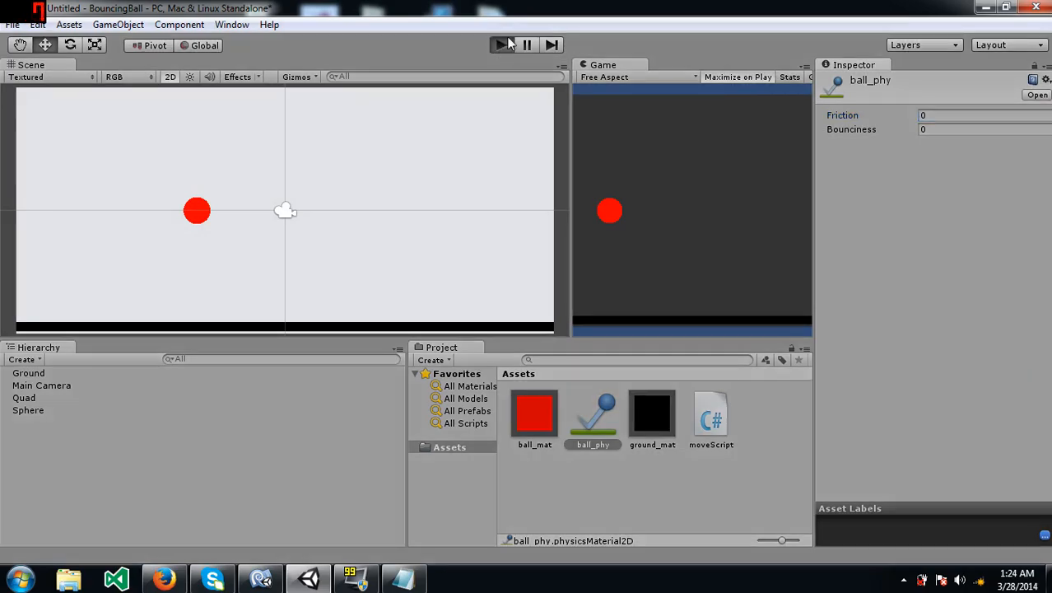
# - Play-test the scene, set ball_phy Friction to 1, and test again
pyautogui.click(499, 45)
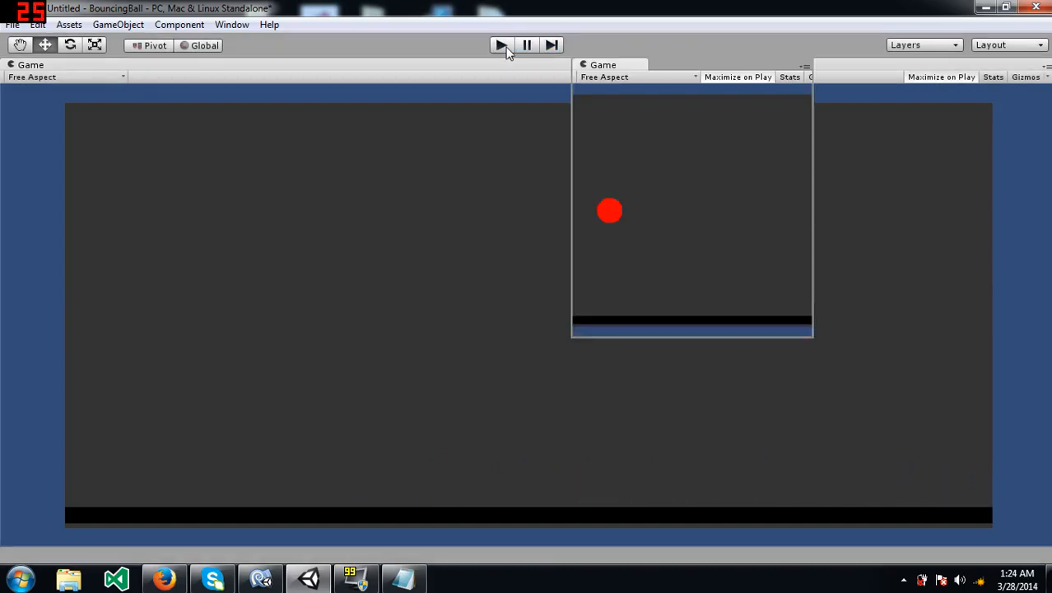
pyautogui.click(500, 45)
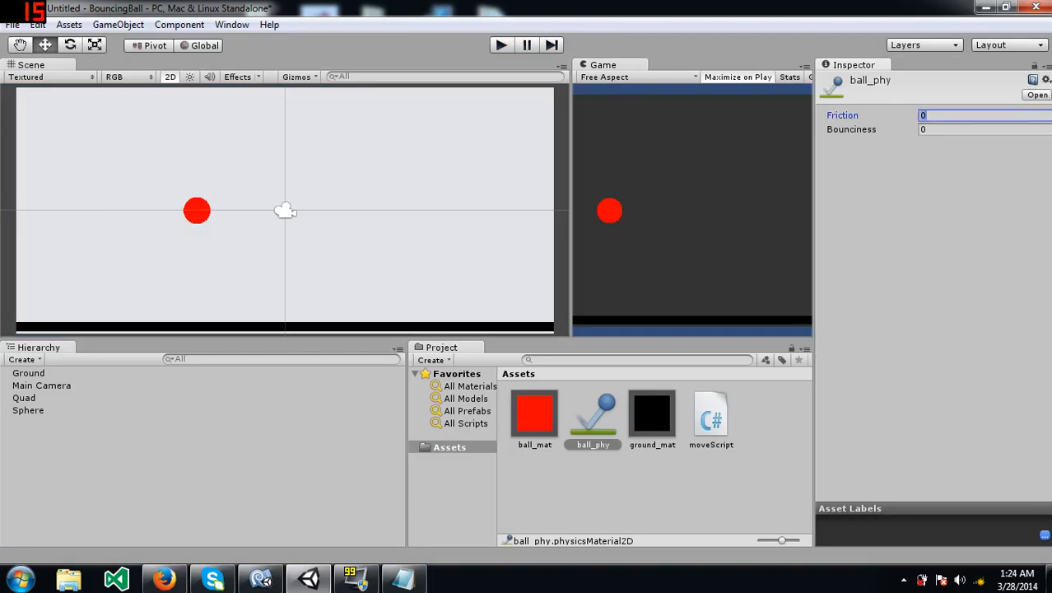
pyautogui.write('1')
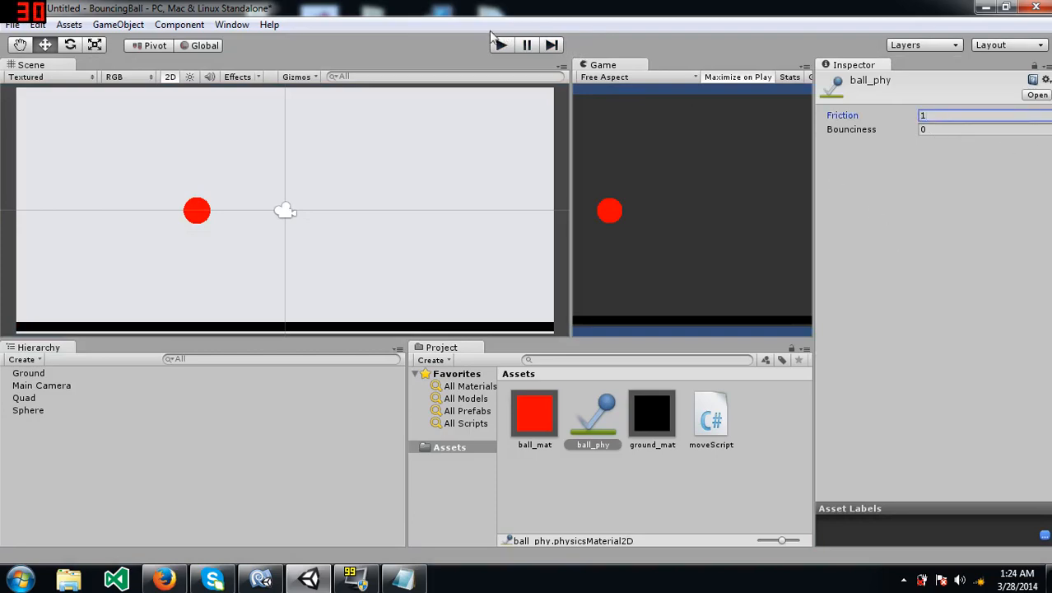
pyautogui.click(500, 44)
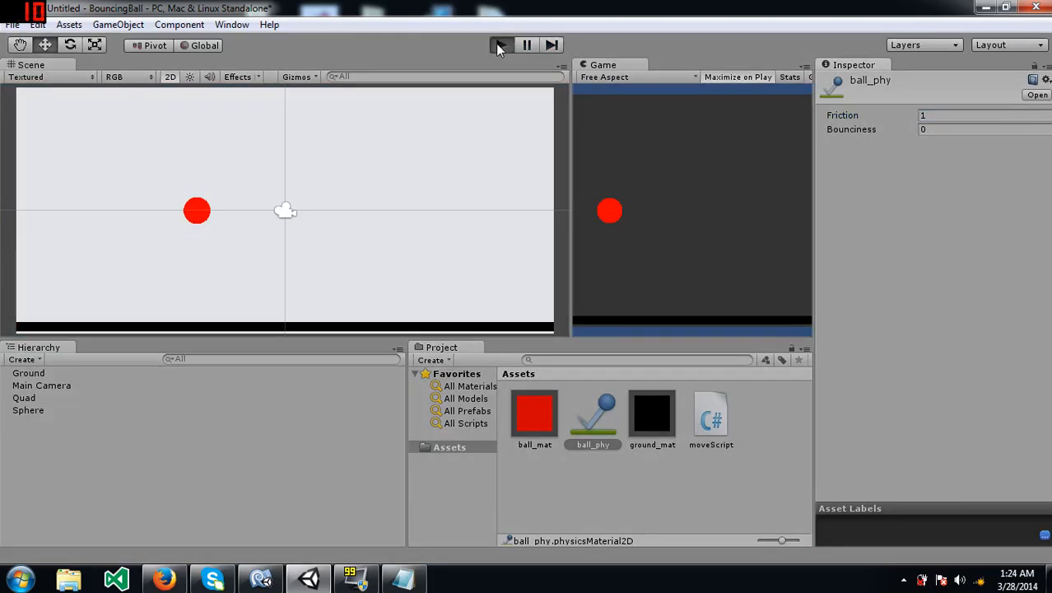
pyautogui.click(500, 45)
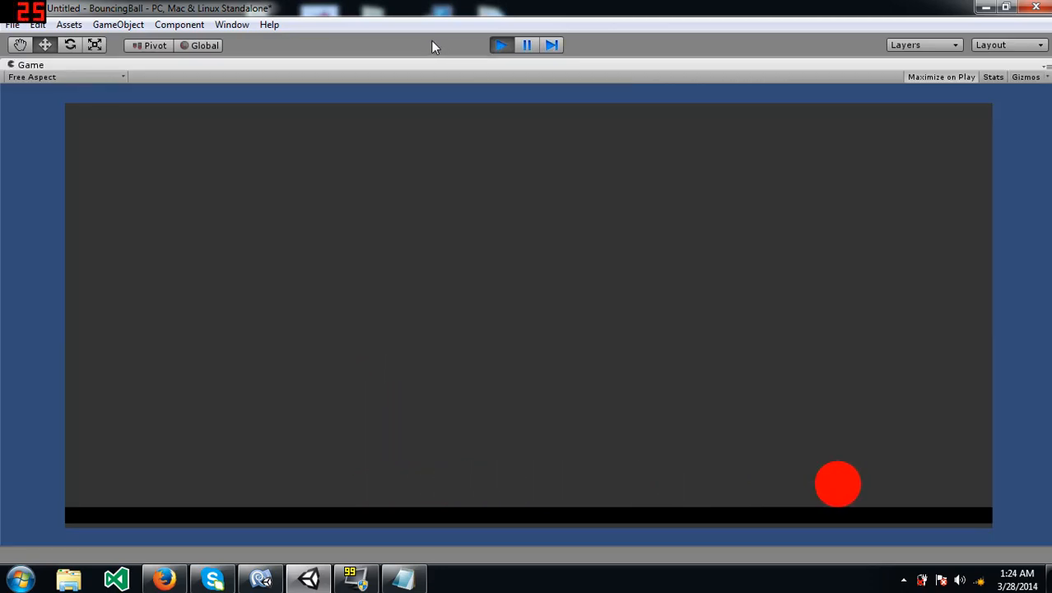
pyautogui.click(500, 45)
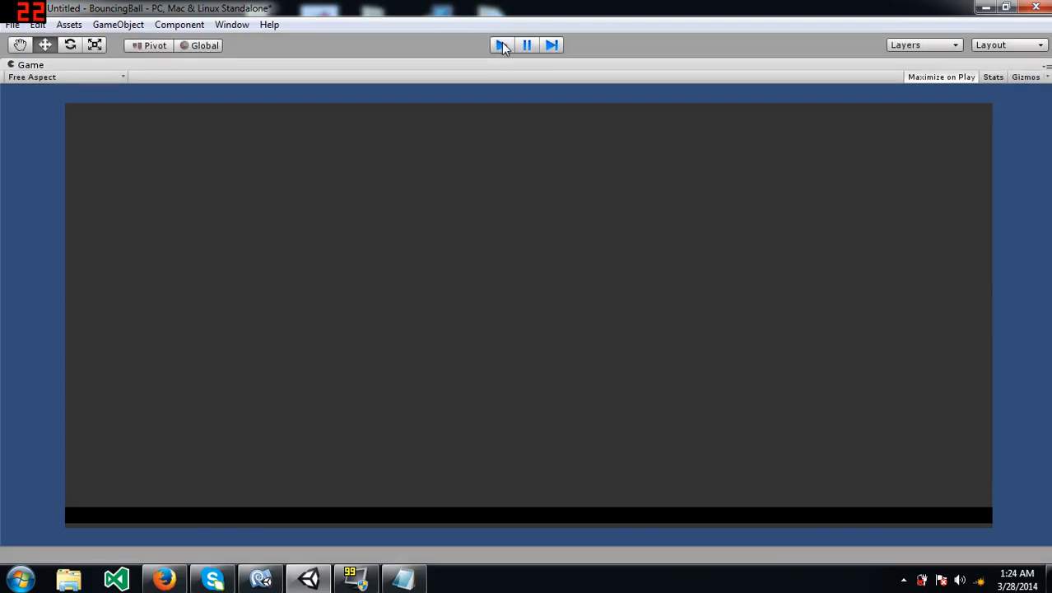
pyautogui.click(502, 44)
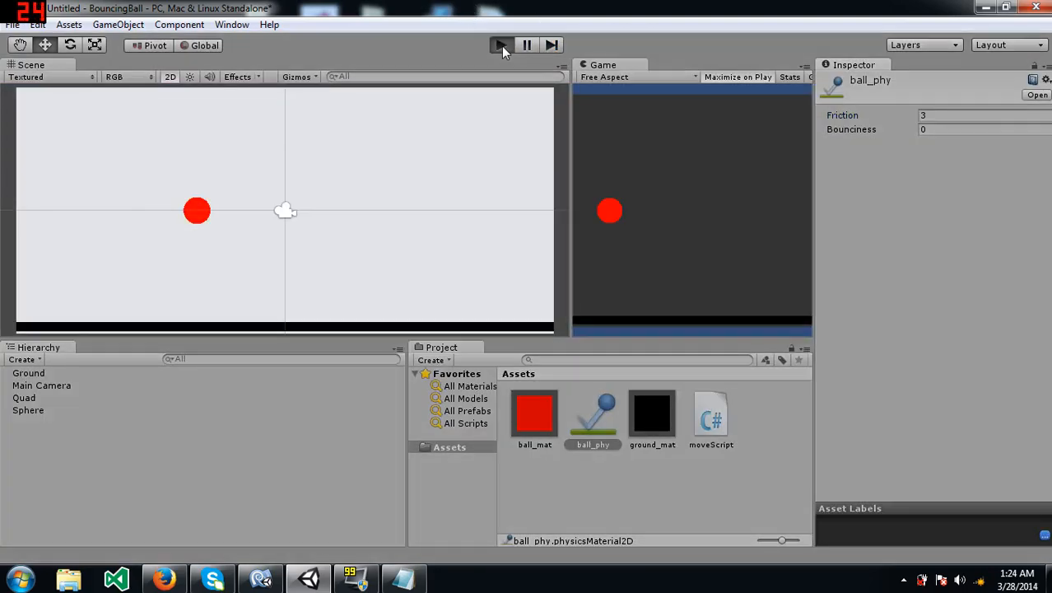
# - Play-test ball_phy at Friction 3, 5 and finally 10
pyautogui.click(500, 44)
pyautogui.write('5')
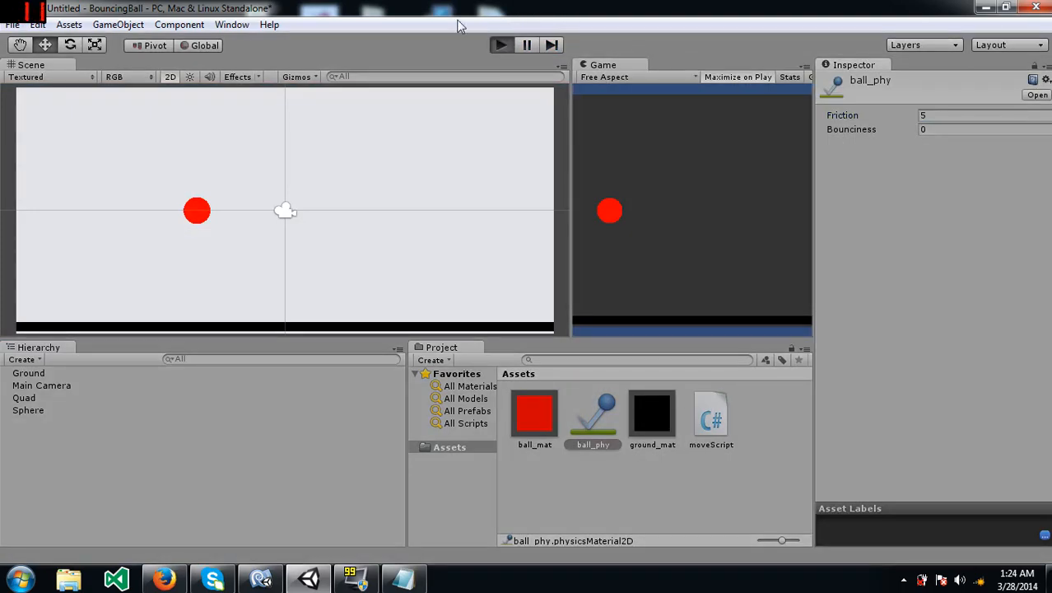
pyautogui.click(501, 44)
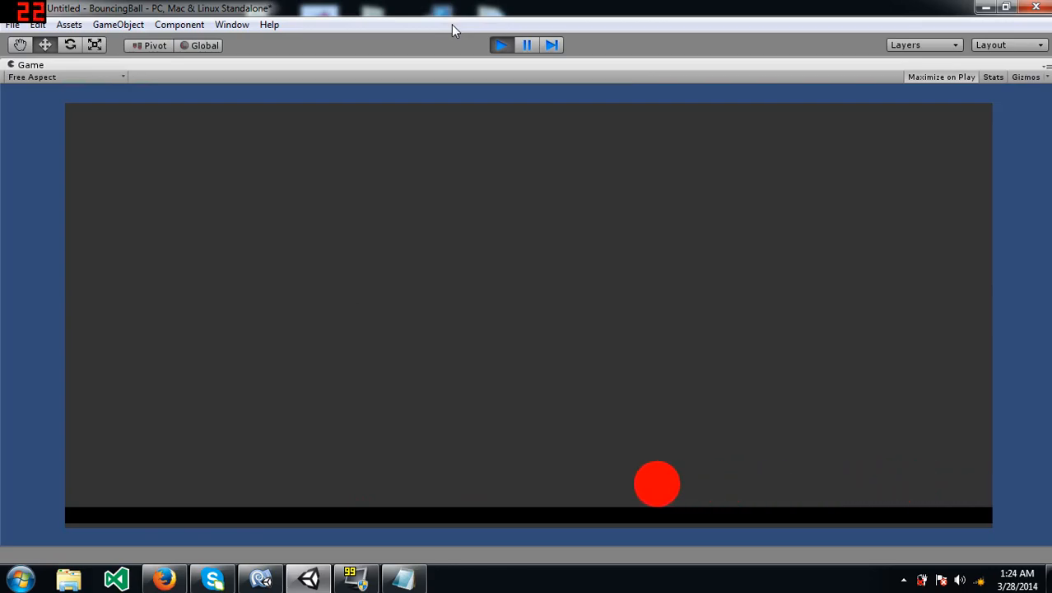
pyautogui.click(501, 44)
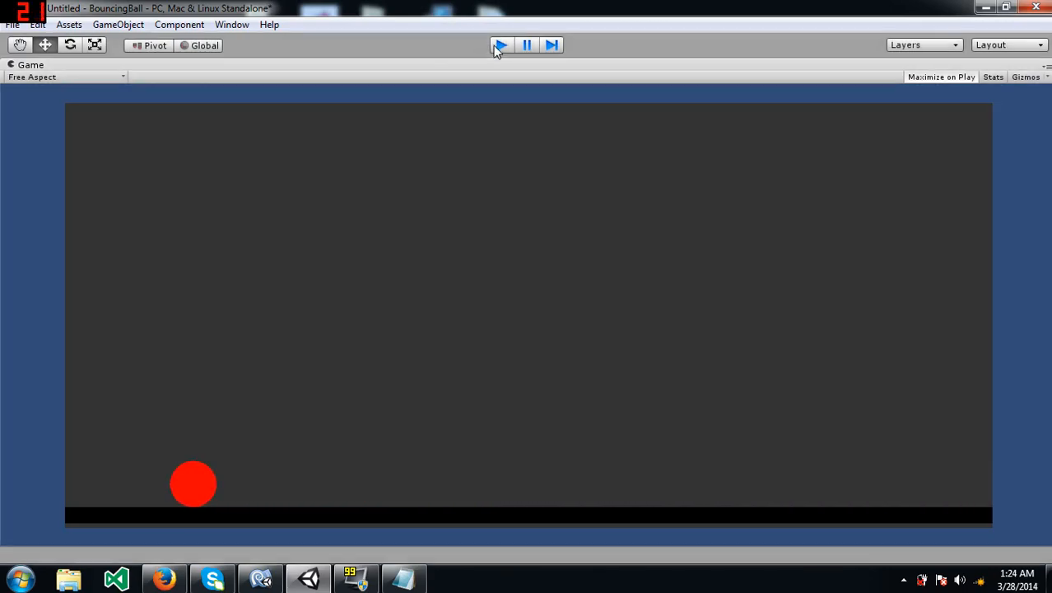
pyautogui.click(500, 44)
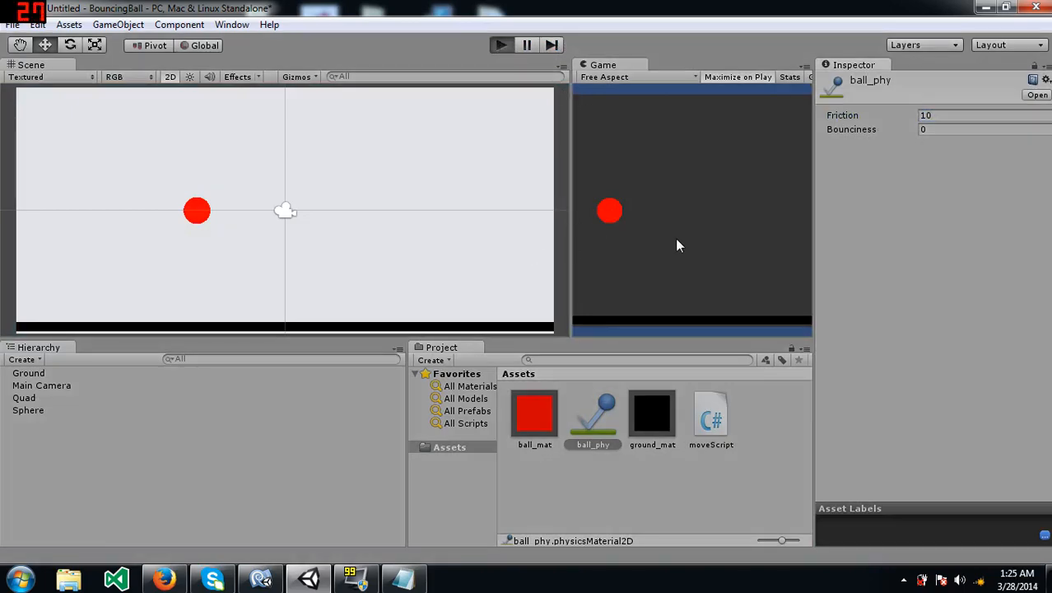
pyautogui.click(500, 45)
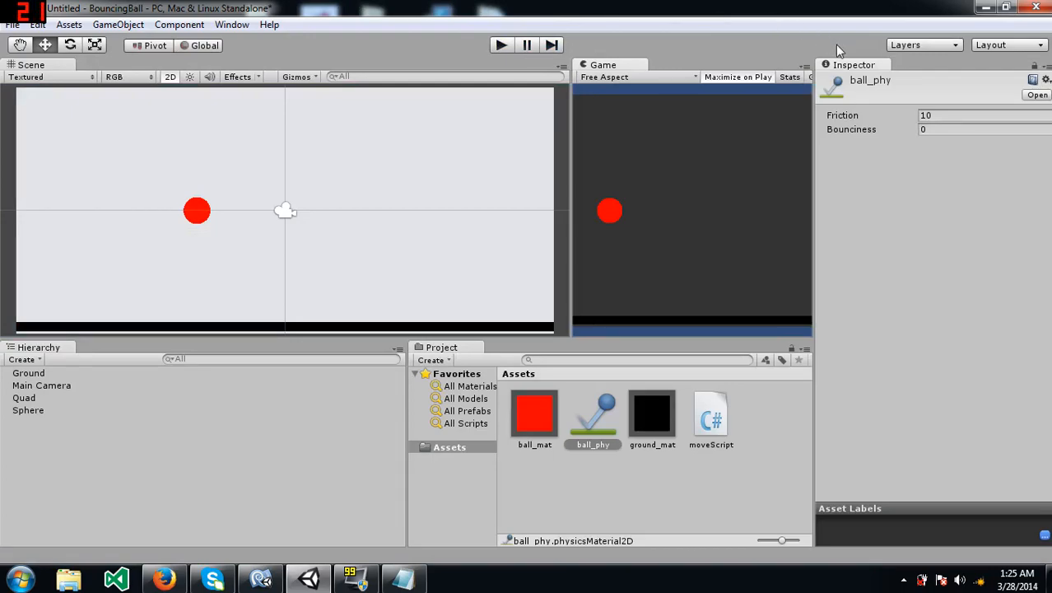
pyautogui.moveTo(881, 88)
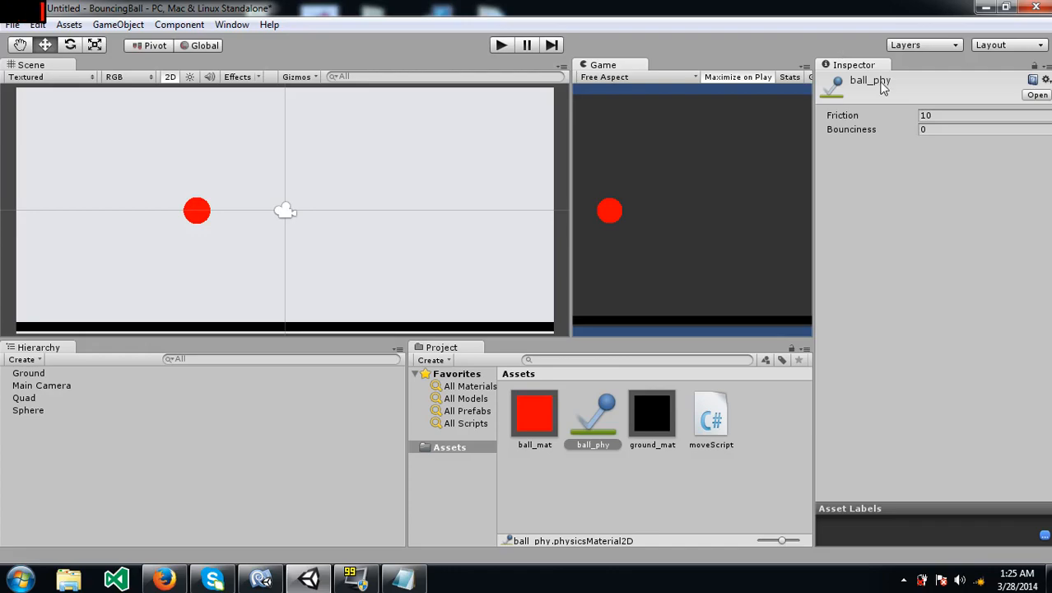
# - Reset ball_phy Friction to 0 and play-test Bounciness values 0.4 and 0.8
pyautogui.click(947, 115)
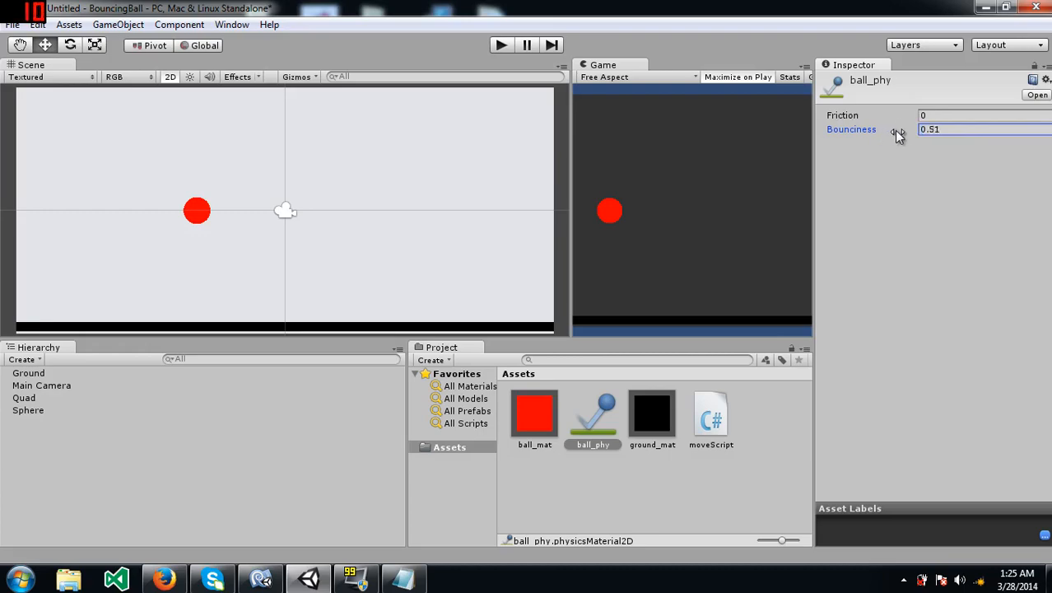
pyautogui.moveTo(898, 129); pyautogui.dragTo(881, 164)
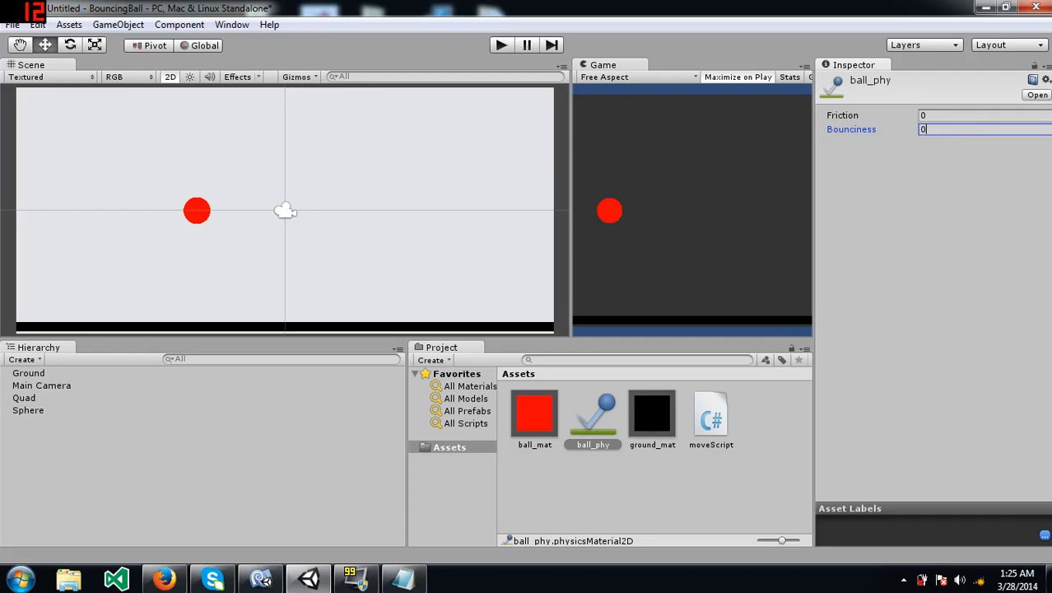
pyautogui.write('0.4')
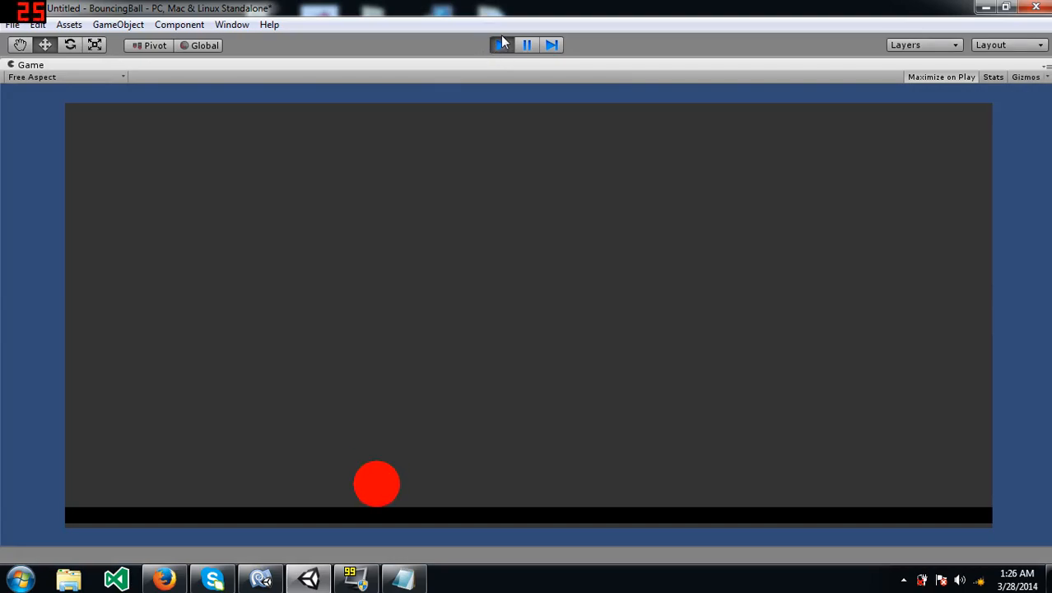
pyautogui.click(501, 45)
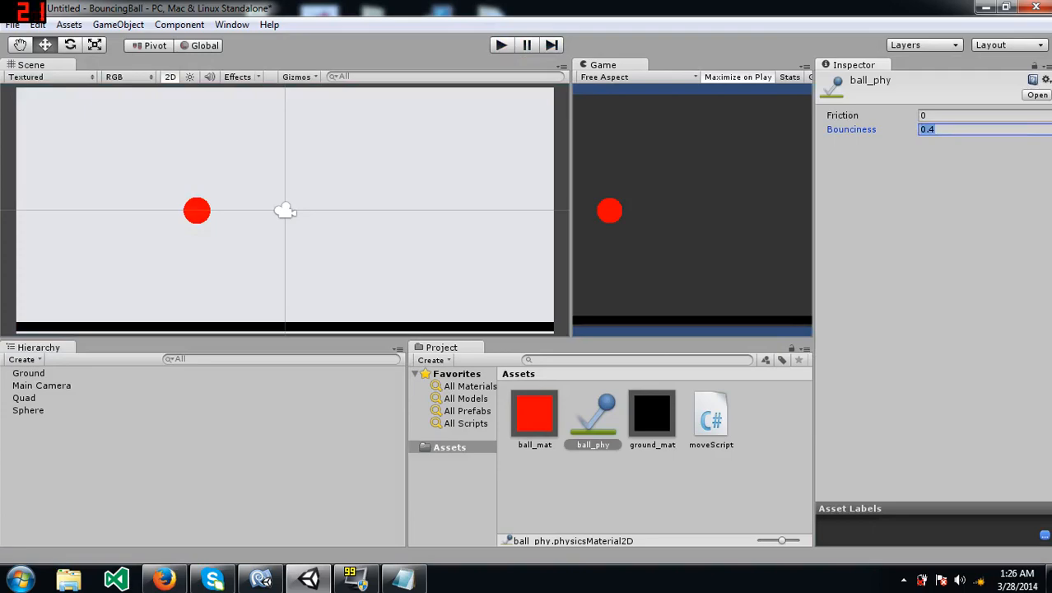
pyautogui.write('0.')
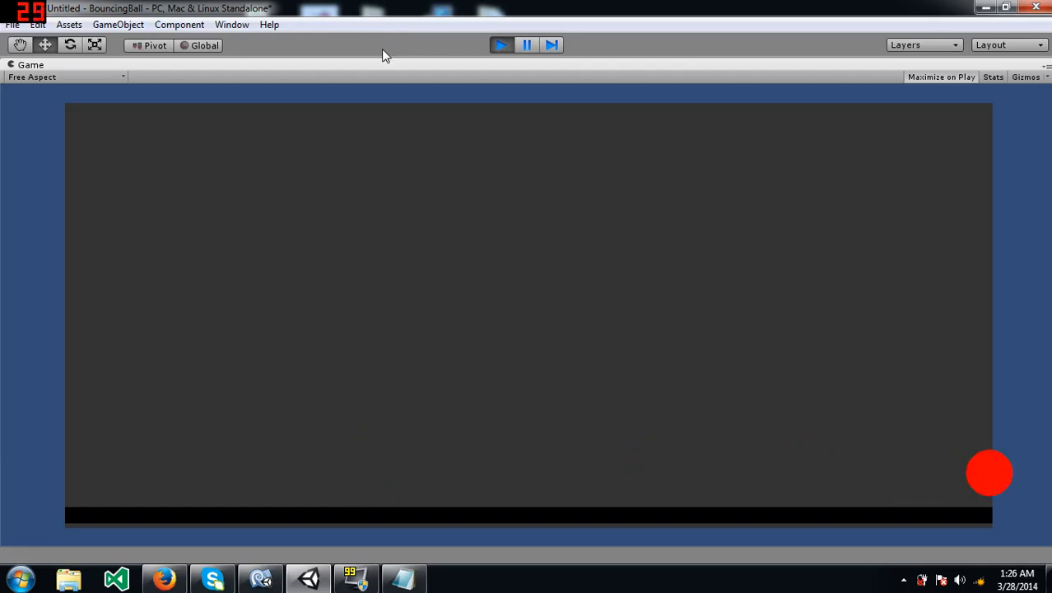
pyautogui.click(501, 45)
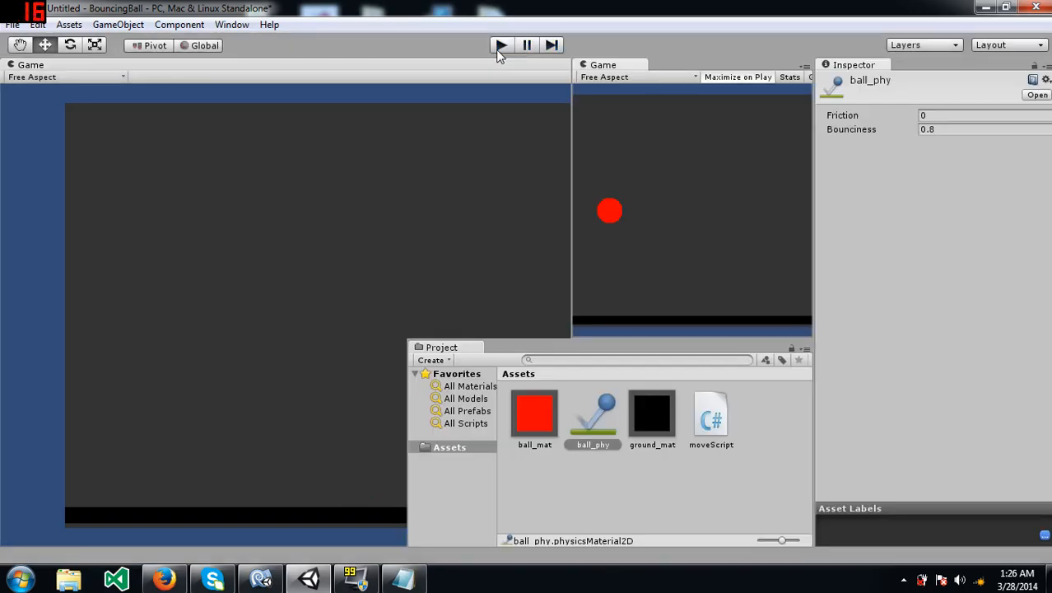
pyautogui.click(501, 45)
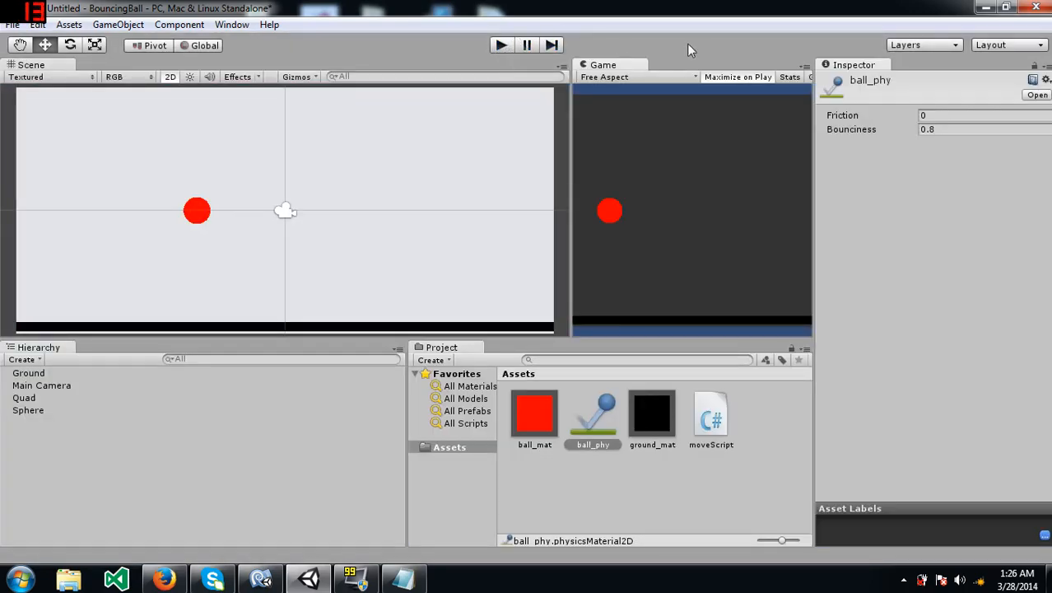
pyautogui.moveTo(906, 167)
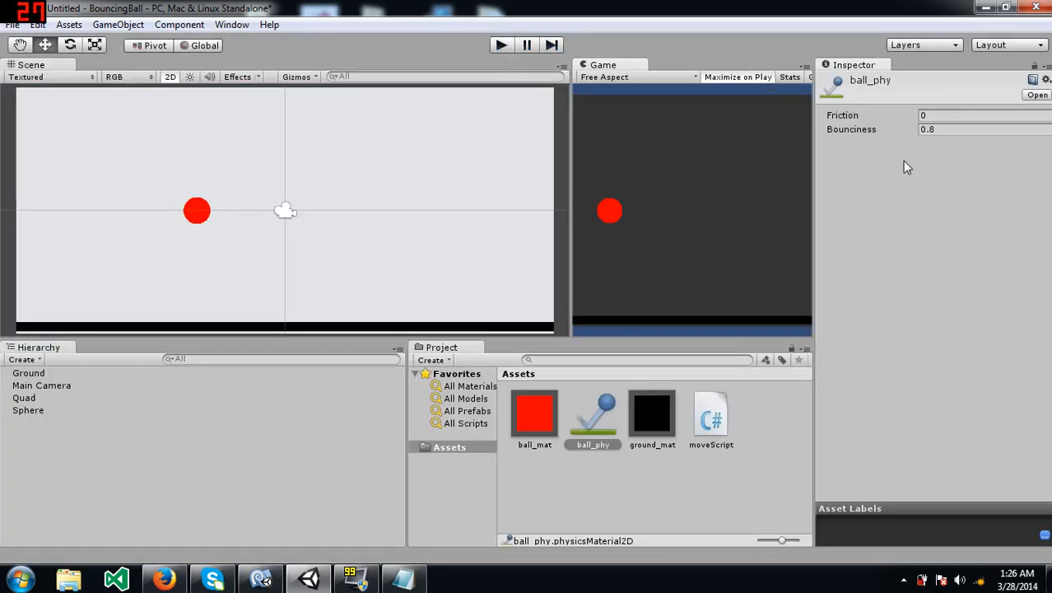
pyautogui.moveTo(579, 165)
pyautogui.write('1')
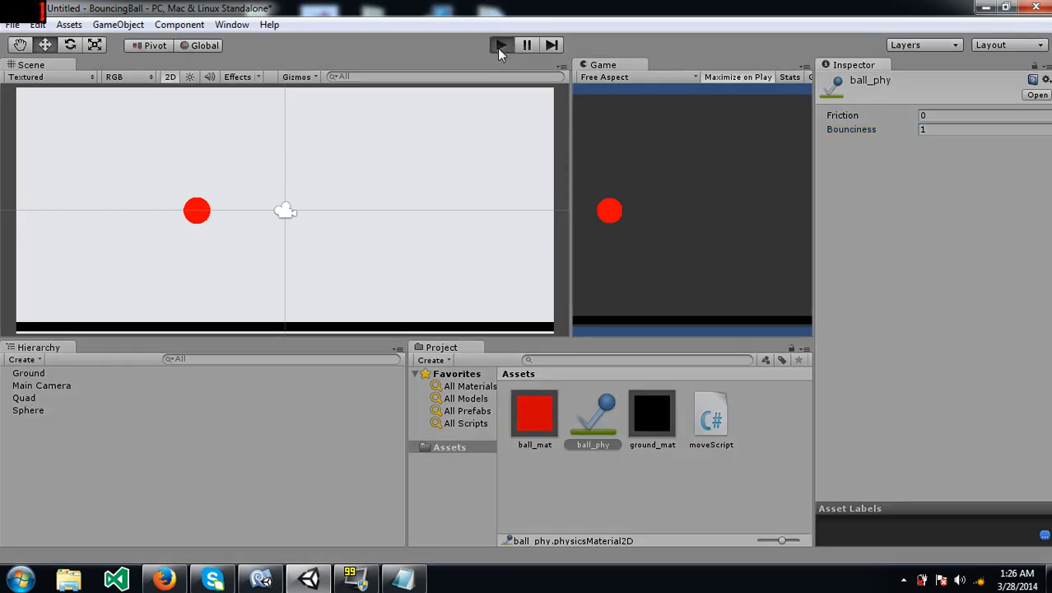
pyautogui.click(500, 45)
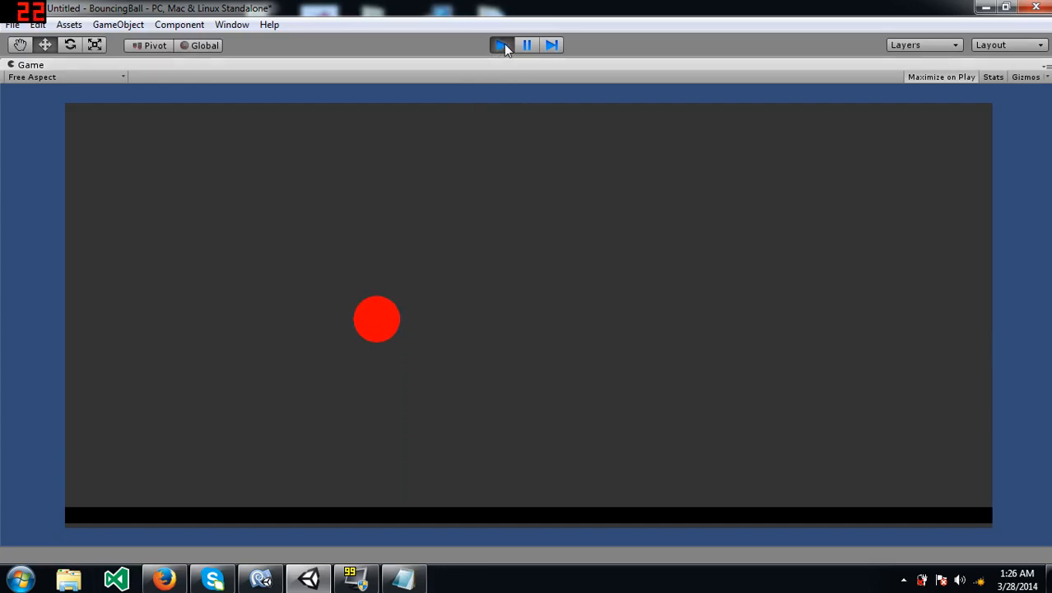
pyautogui.click(501, 44)
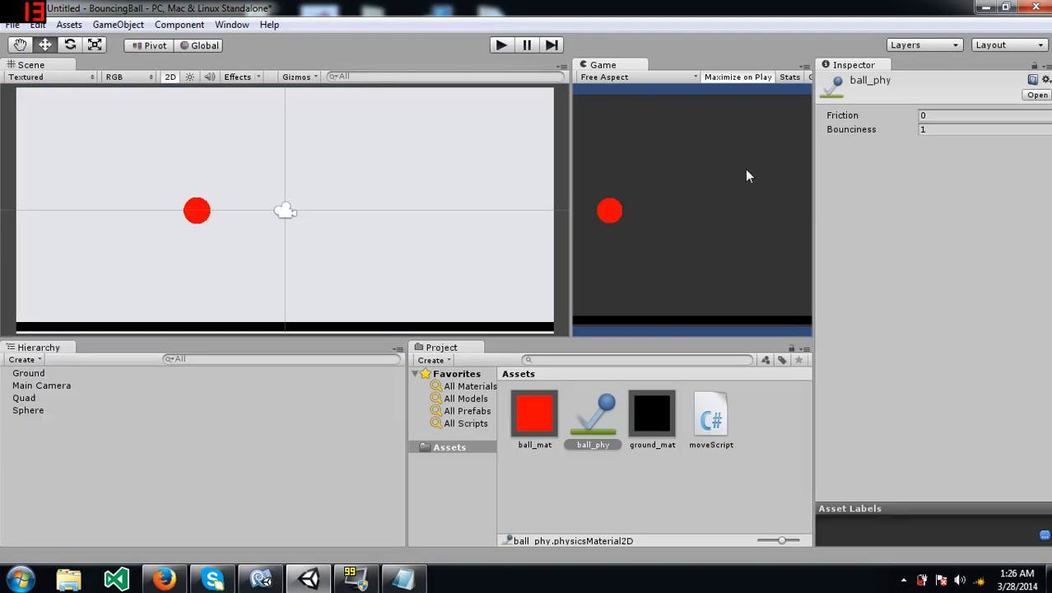
pyautogui.moveTo(872, 203)
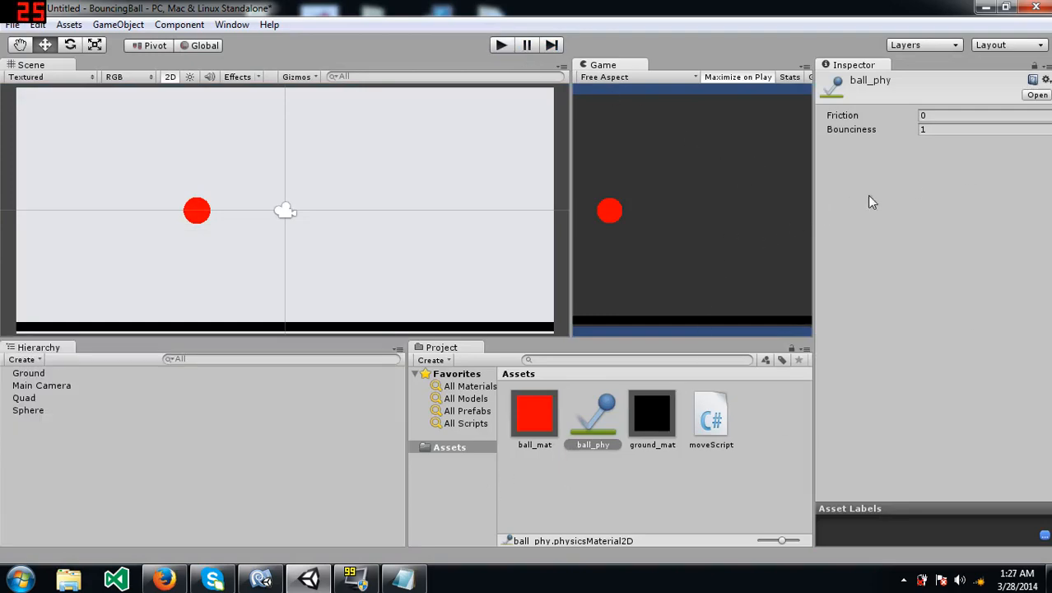
pyautogui.moveTo(848, 109)
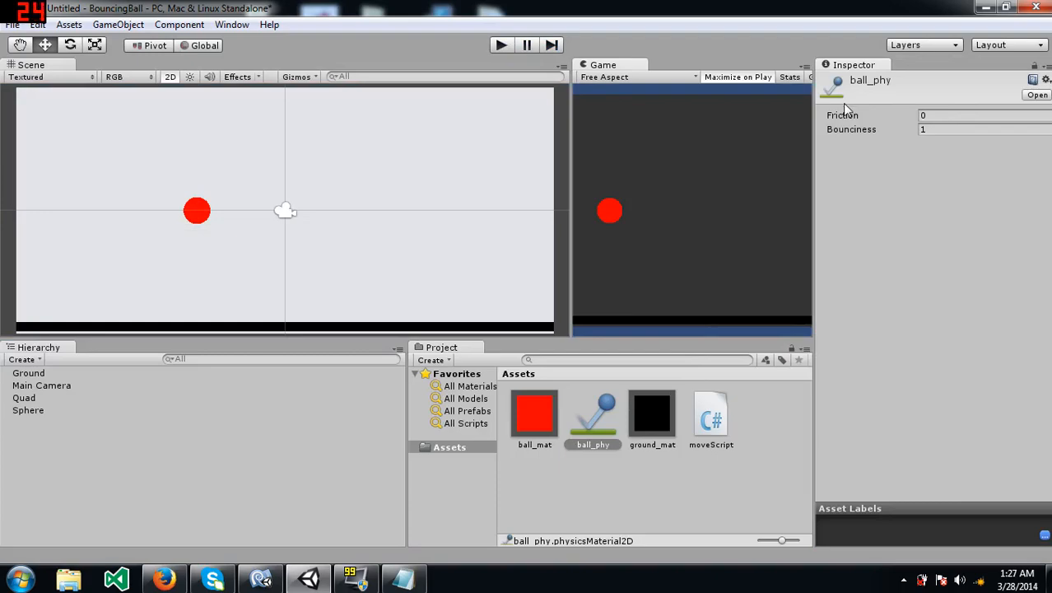
pyautogui.click(593, 416)
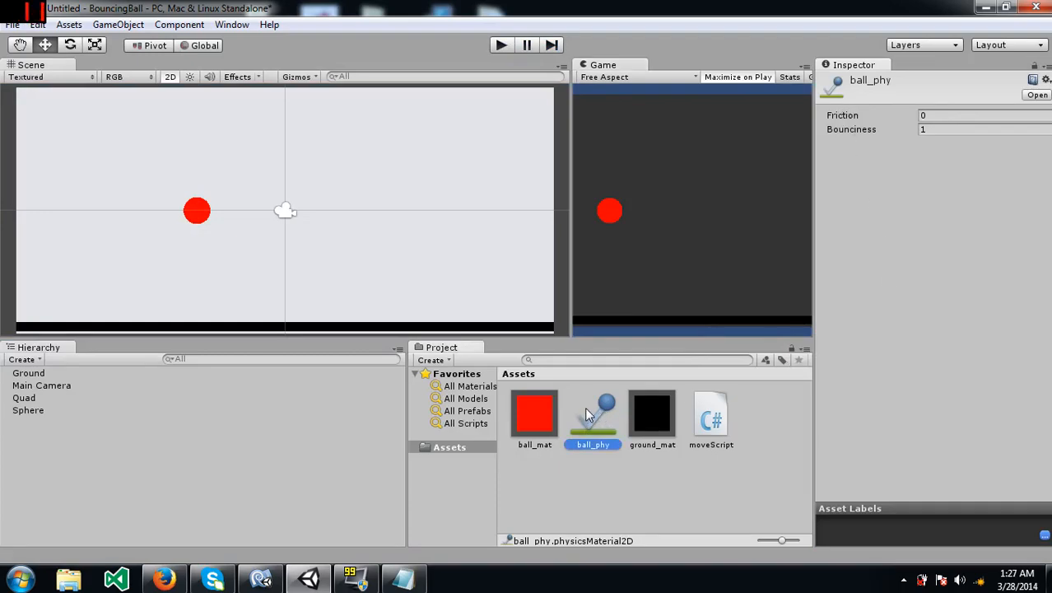
pyautogui.moveTo(655, 495)
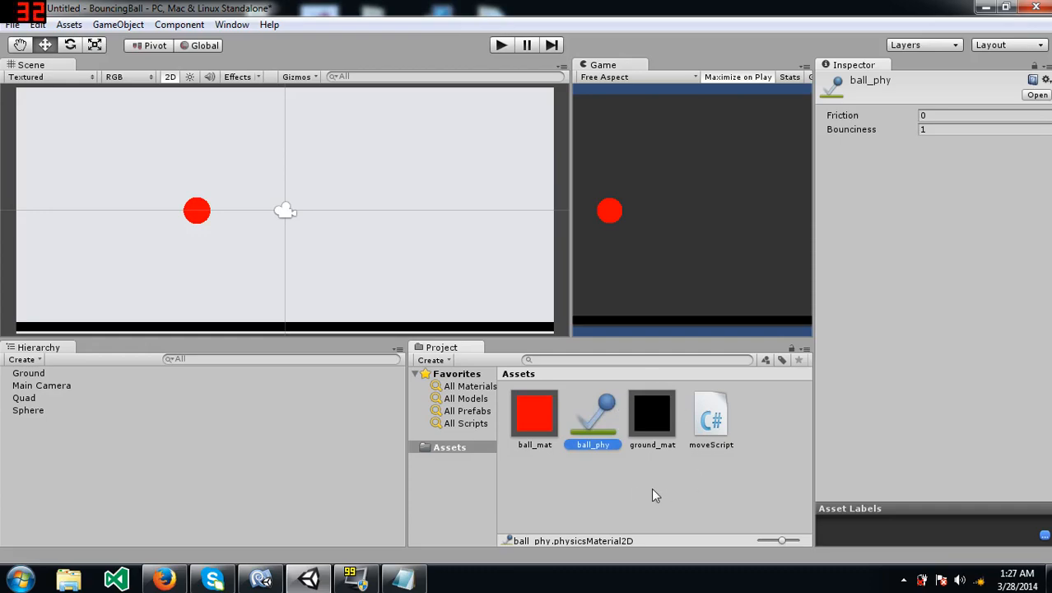
pyautogui.moveTo(912, 181)
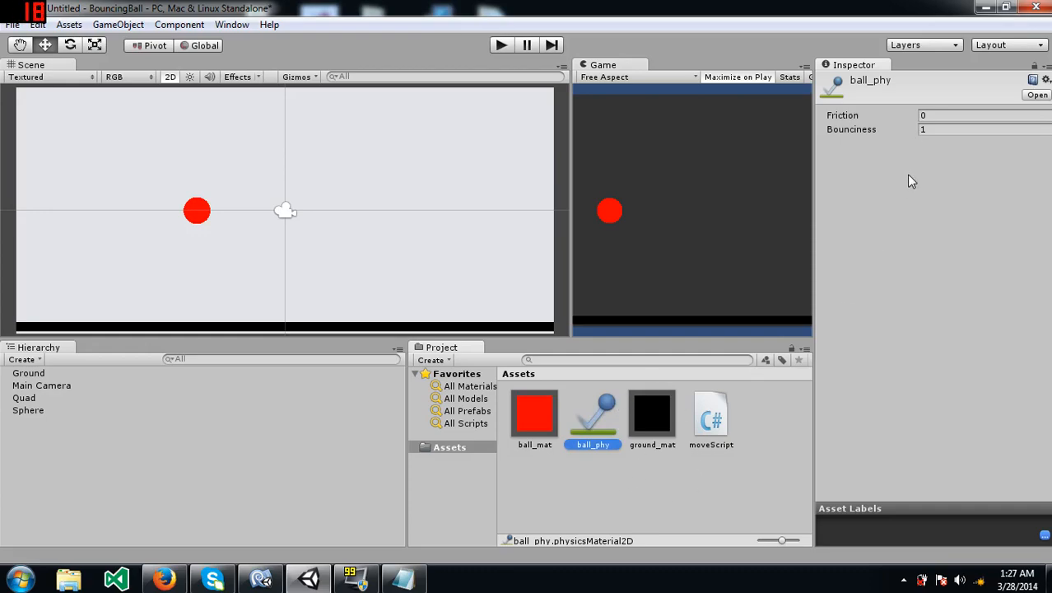
pyautogui.moveTo(907, 180)
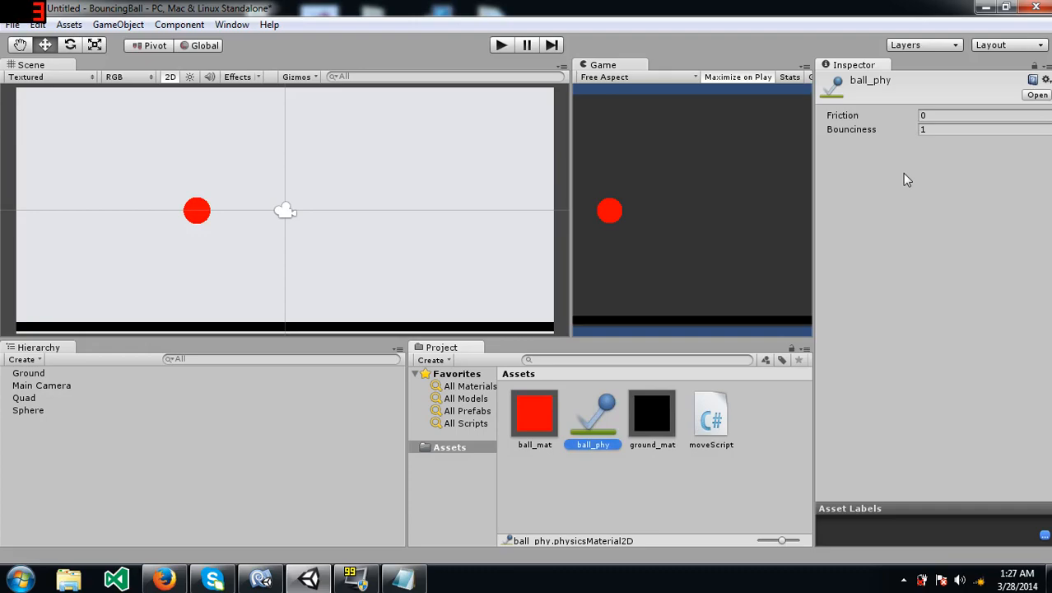
pyautogui.moveTo(911, 183)
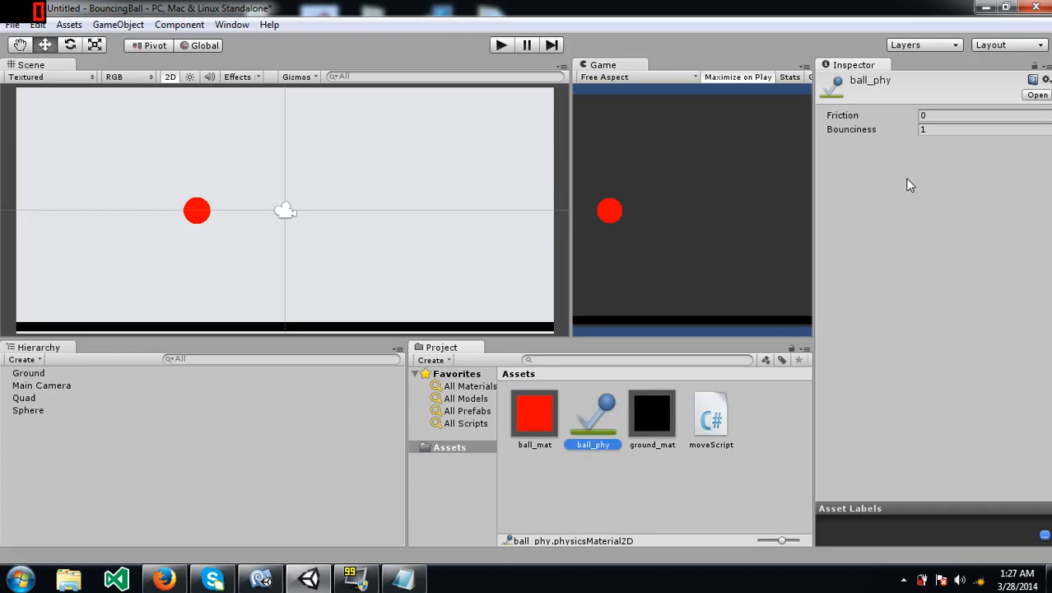